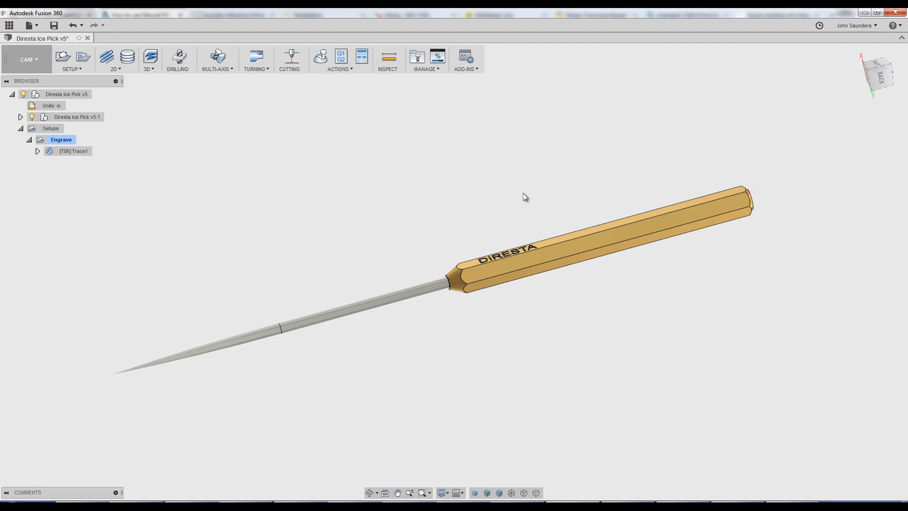
- Add a Manual NC operation to the Engrave setup from the setup-level operations list
{"action": "left_click", "coordinate": [61, 139]}
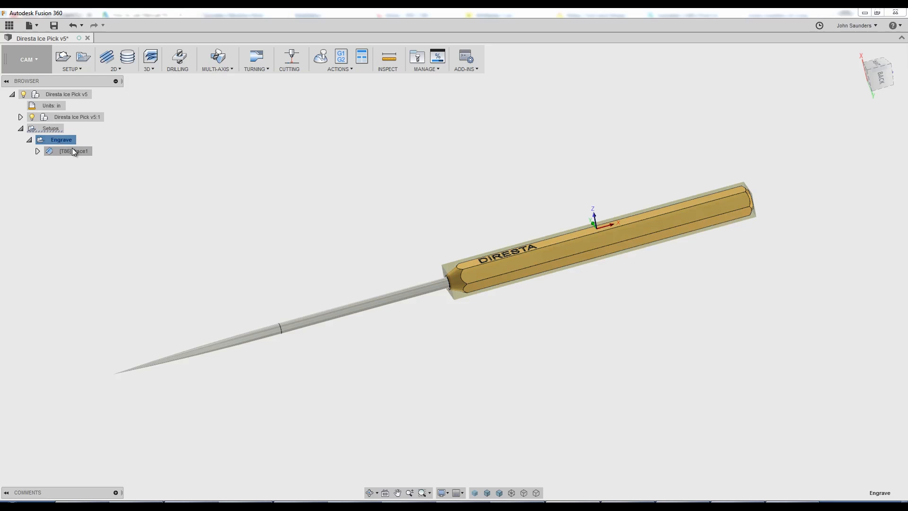
{"action": "left_click", "coordinate": [73, 150]}
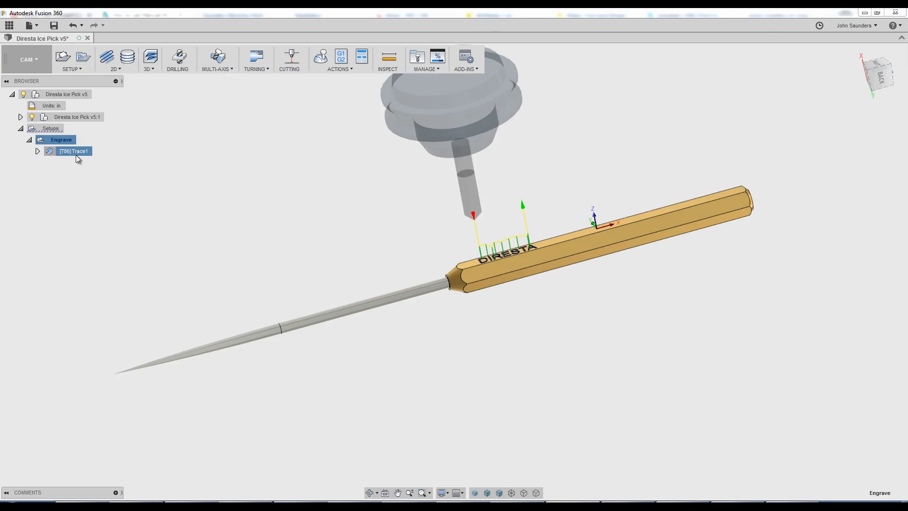
{"action": "left_click", "coordinate": [61, 140]}
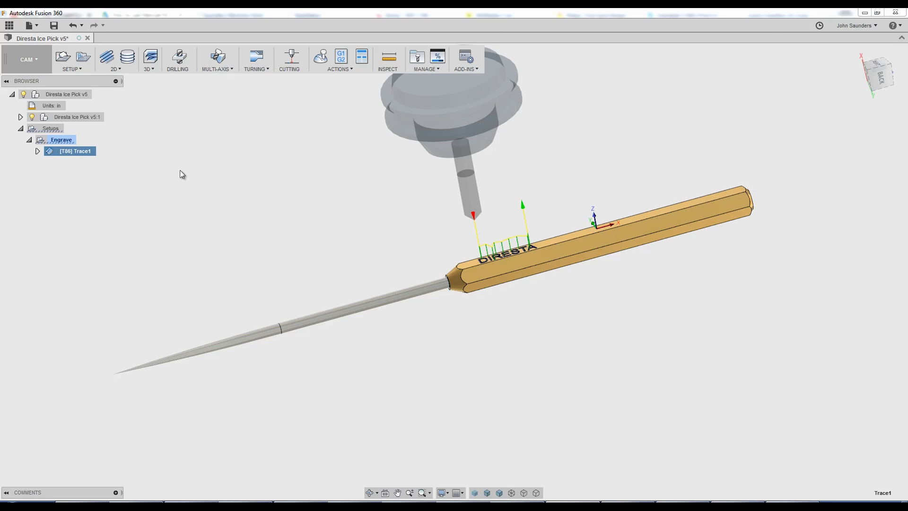
{"action": "mouse_move", "coordinate": [106, 58]}
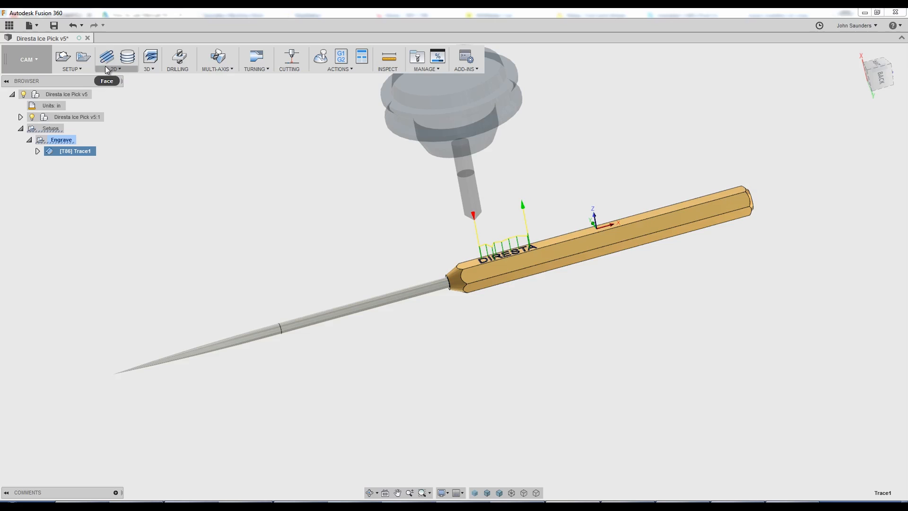
{"action": "left_click", "coordinate": [70, 58]}
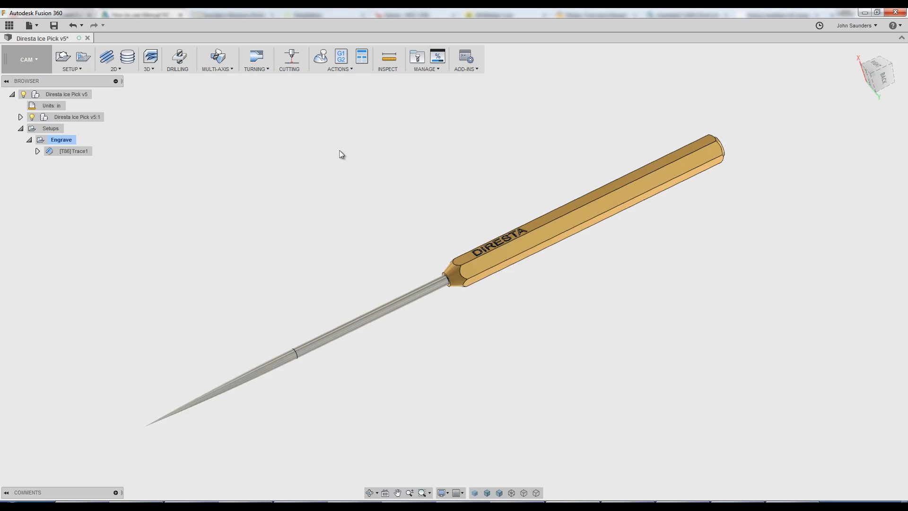
{"action": "mouse_move", "coordinate": [98, 145]}
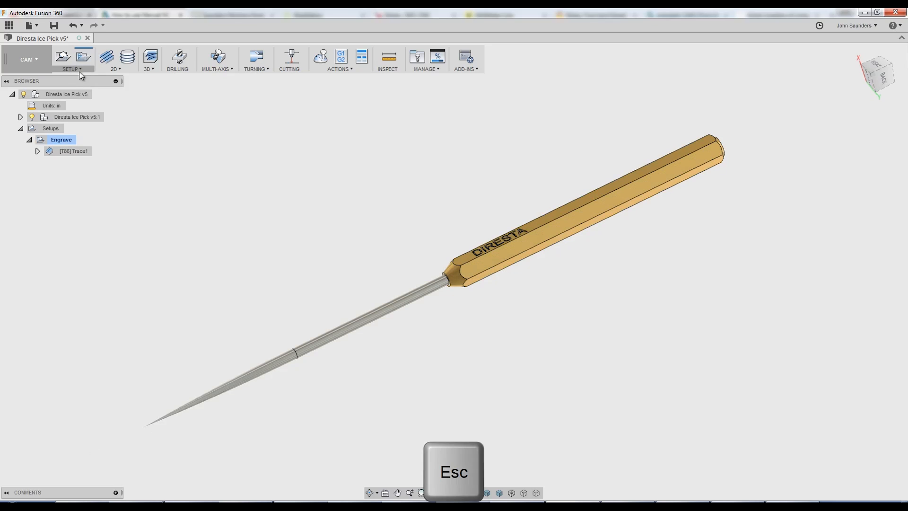
{"action": "left_click", "coordinate": [71, 69]}
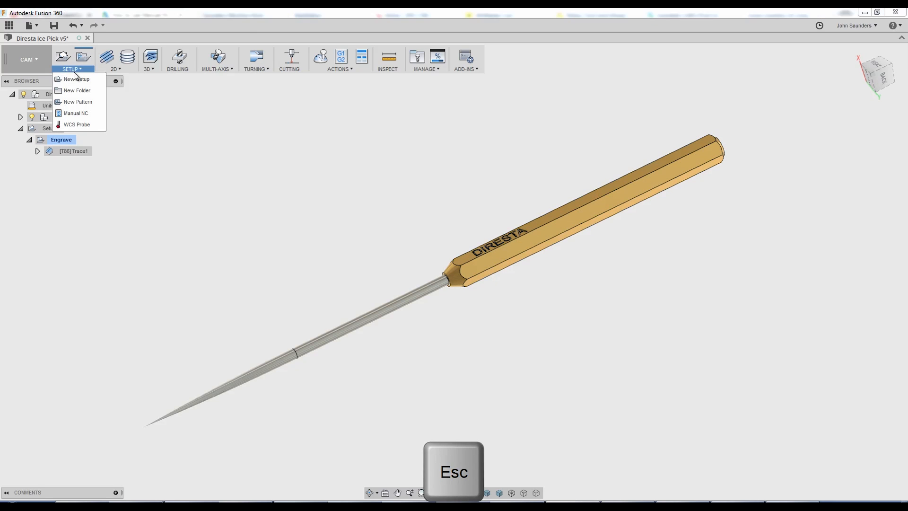
{"action": "mouse_move", "coordinate": [75, 113]}
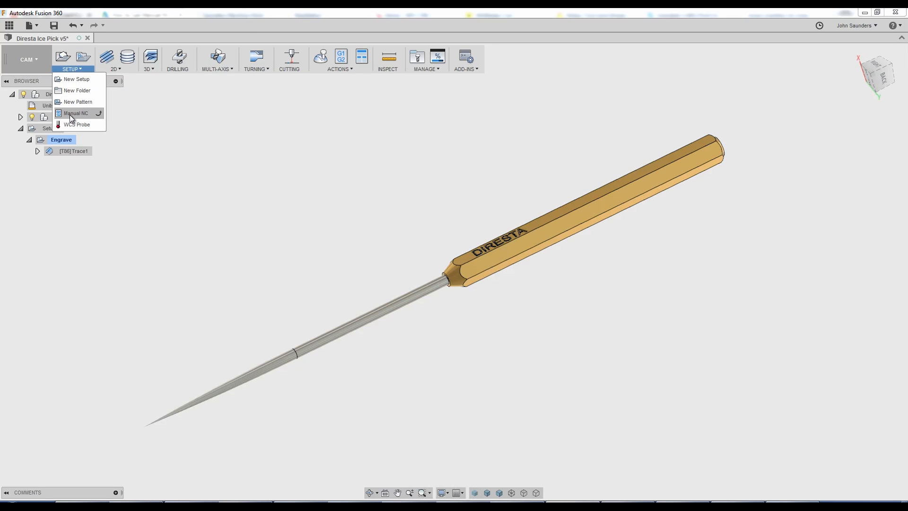
{"action": "left_click", "coordinate": [76, 113]}
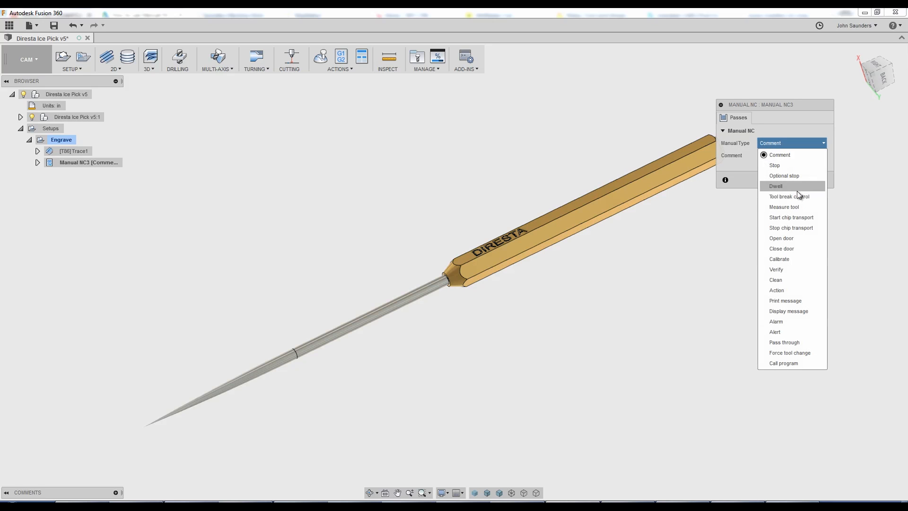
{"action": "mouse_move", "coordinate": [786, 342]}
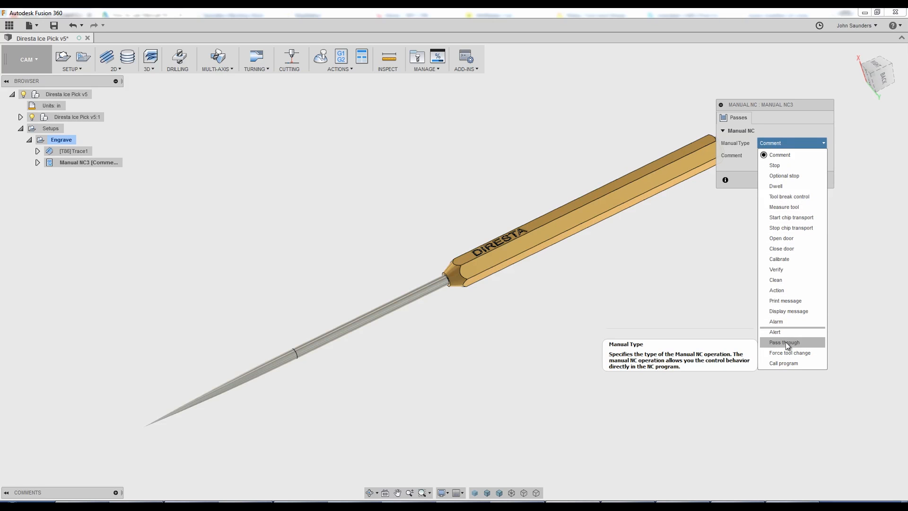
- Make it a Pass through with message M31 and confirm the new operation
{"action": "left_click", "coordinate": [785, 342]}
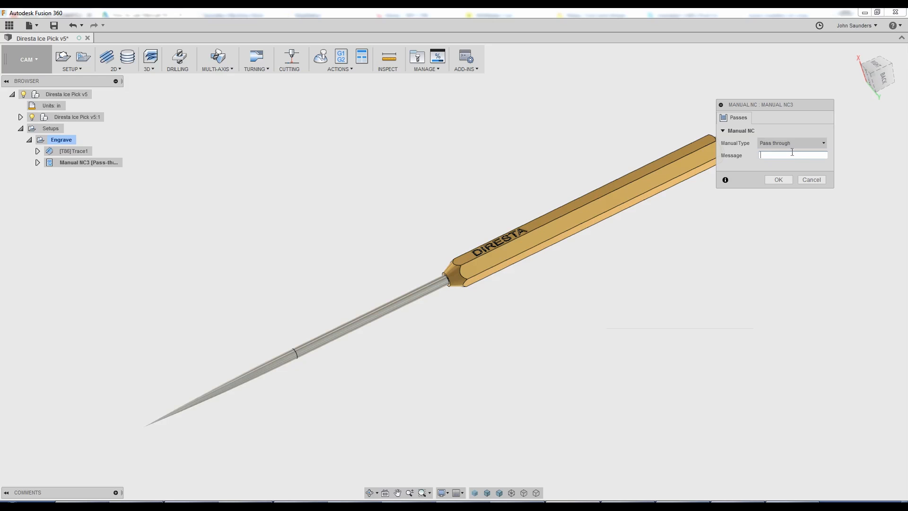
{"action": "key", "text": "Shift+M"}
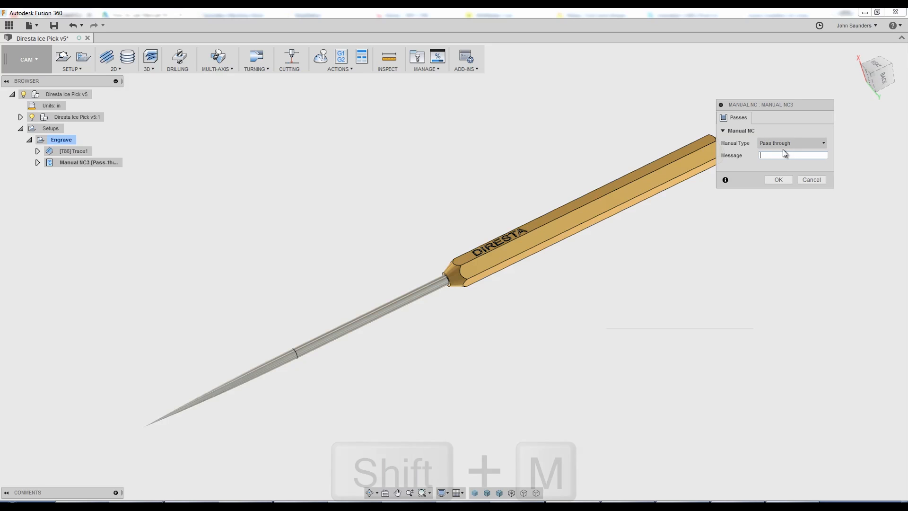
{"action": "type", "text": "M31"}
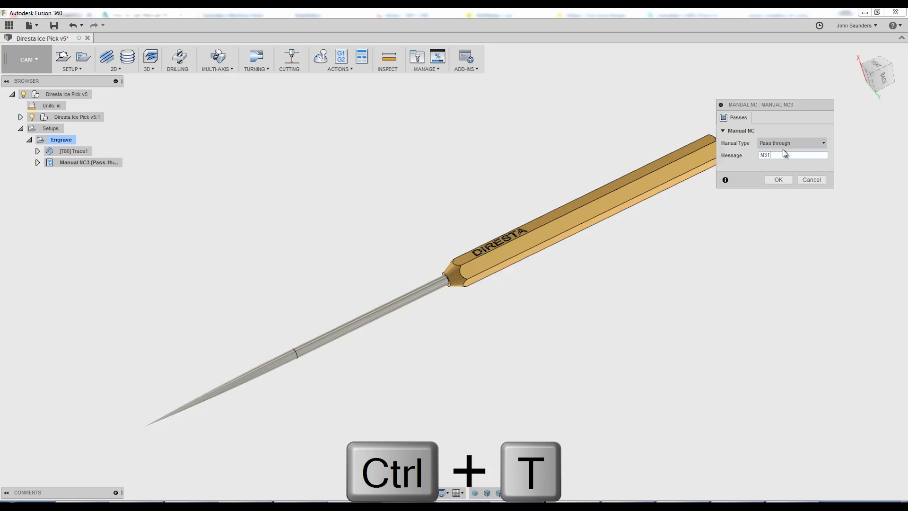
{"action": "left_click", "coordinate": [778, 180]}
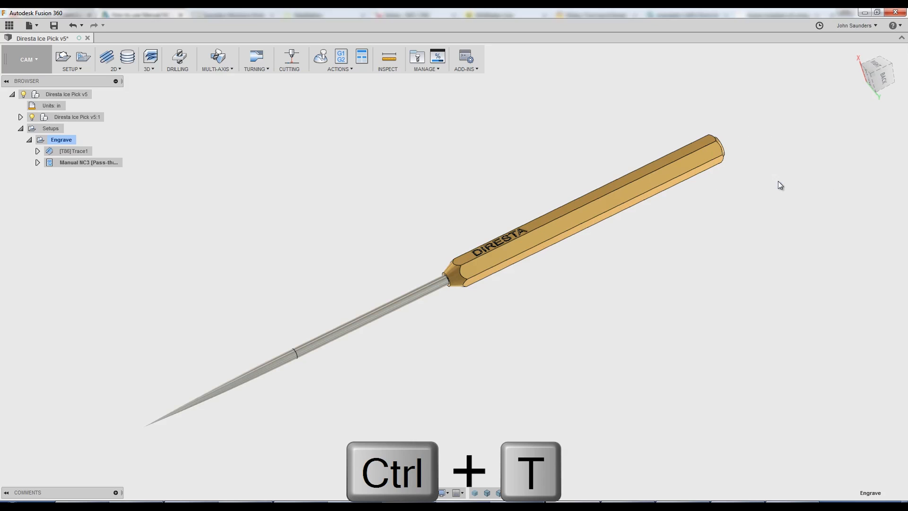
{"action": "key", "text": "ctrl+t"}
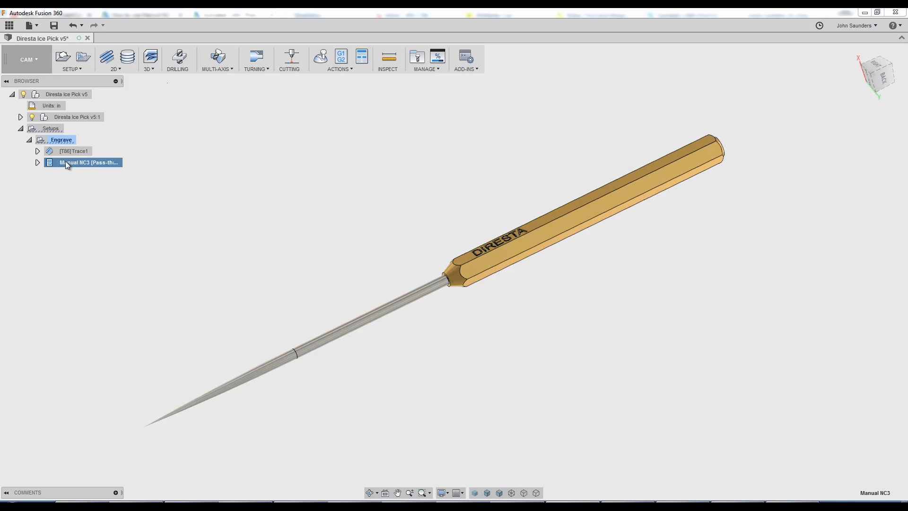
{"action": "mouse_move", "coordinate": [87, 162]}
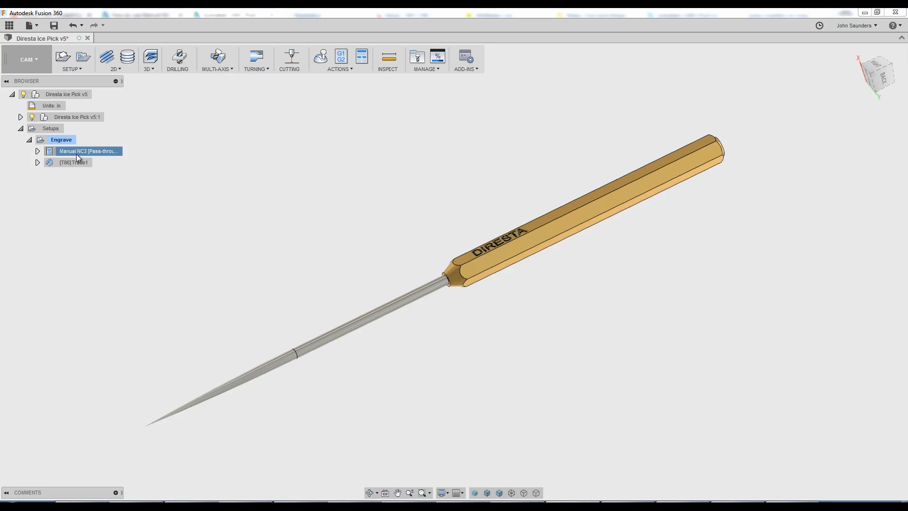
- Reorder Manual NC3 so the M31 pass-through runs before the Trace1 toolpath
{"action": "left_click", "coordinate": [61, 140]}
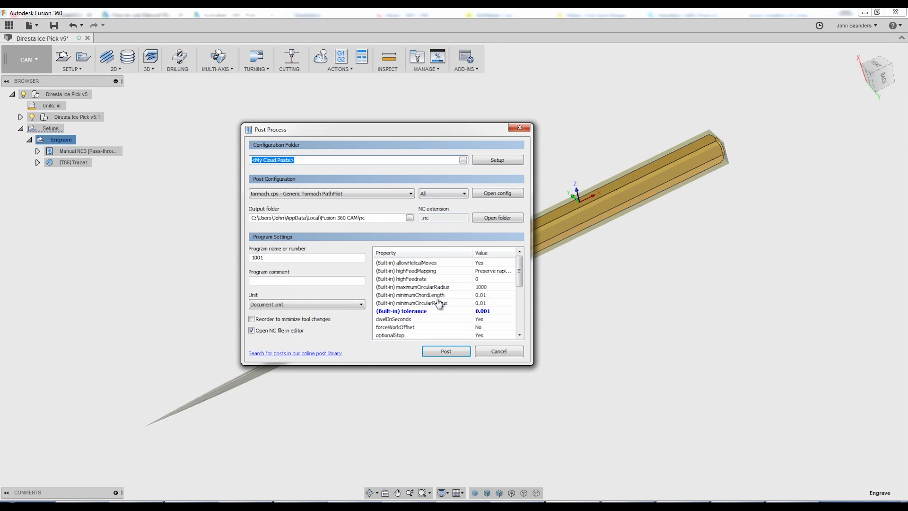
- Select the Engrave setup and start Post Process with the Tormach PathPilot configuration
{"action": "left_click", "coordinate": [445, 351]}
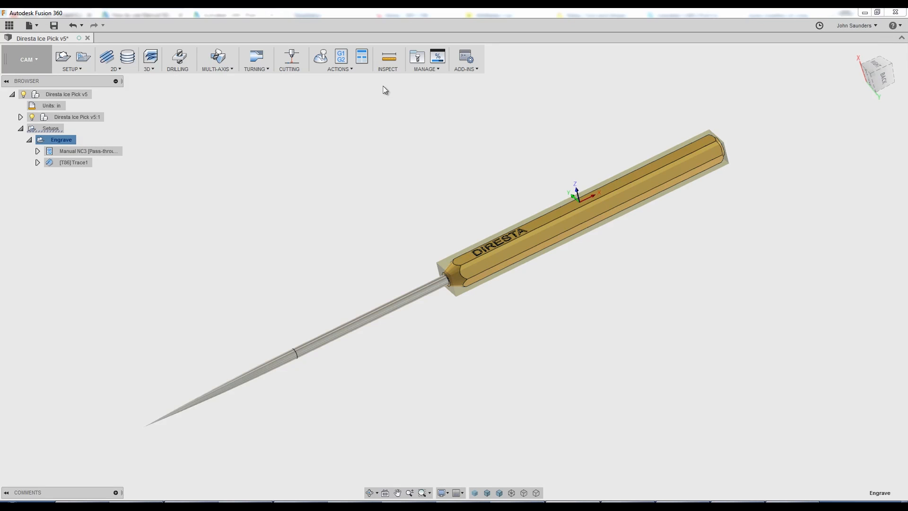
{"action": "mouse_move", "coordinate": [341, 56]}
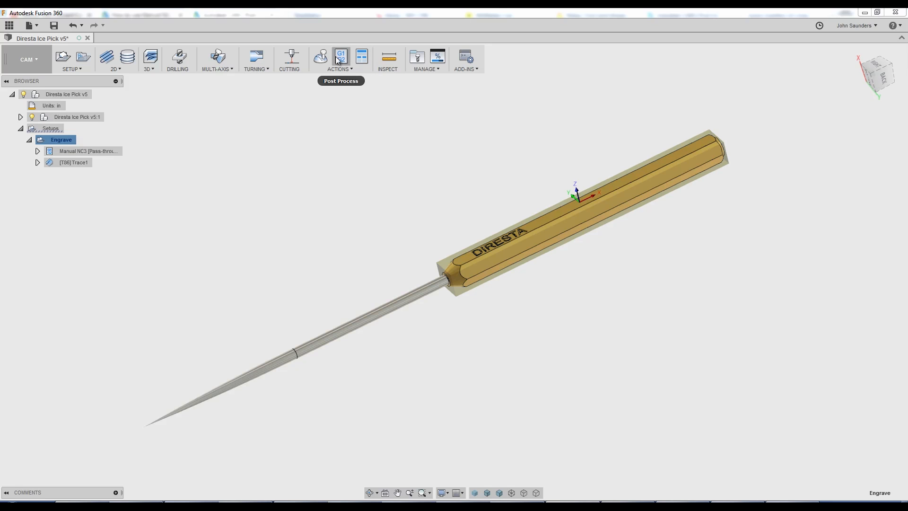
{"action": "left_click", "coordinate": [340, 57]}
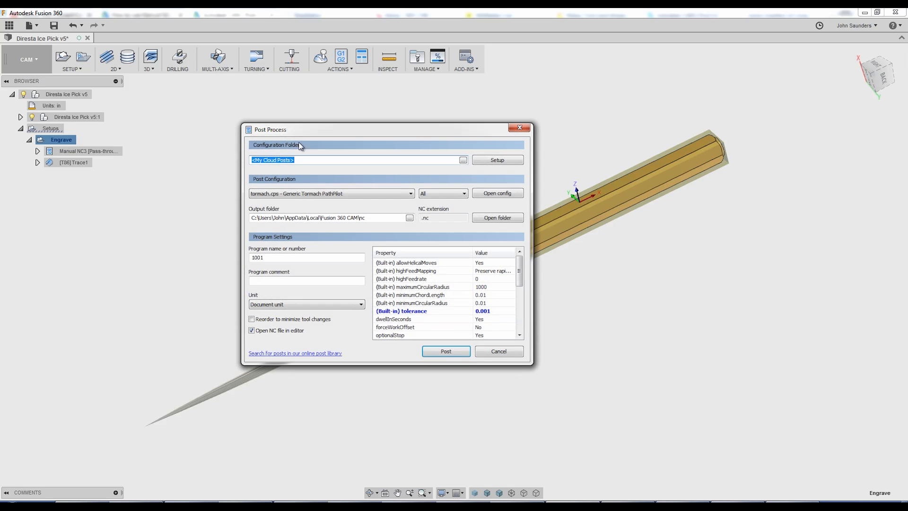
{"action": "mouse_move", "coordinate": [306, 193]}
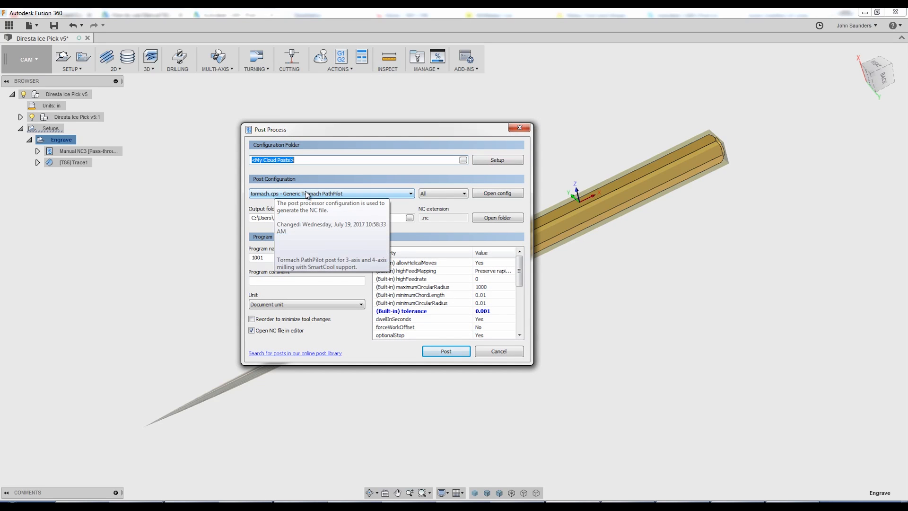
{"action": "mouse_move", "coordinate": [126, 172]}
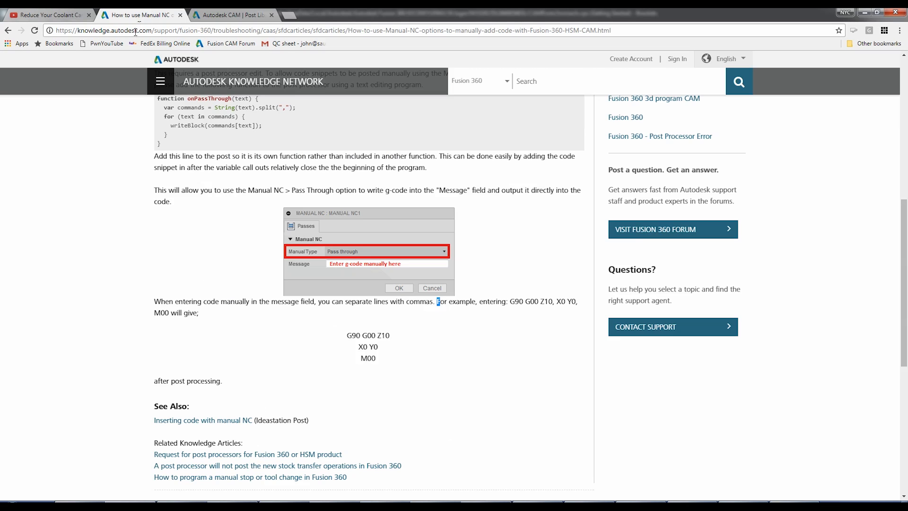
{"action": "mouse_move", "coordinate": [199, 144]}
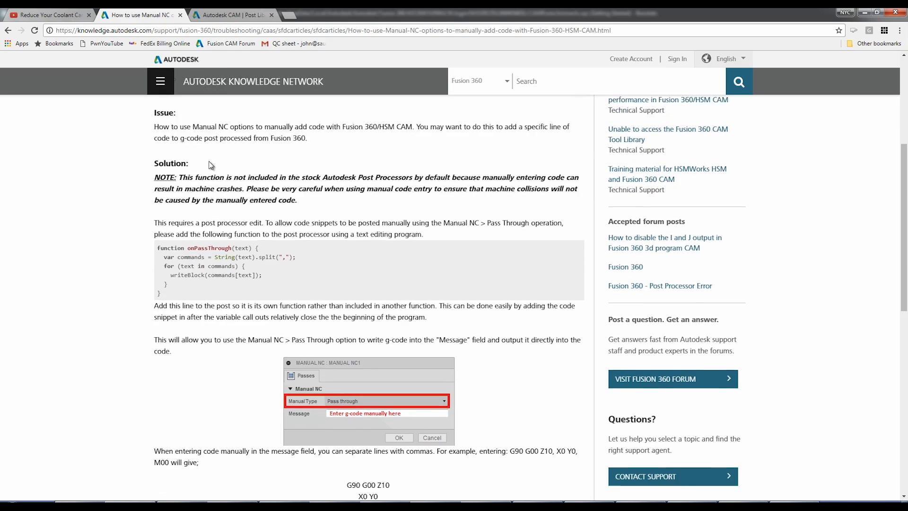
- Copy the onPassThrough function code from the Knowledge Network article's Solution section
{"action": "scroll", "scroll_direction": "down", "scroll_amount": 3}
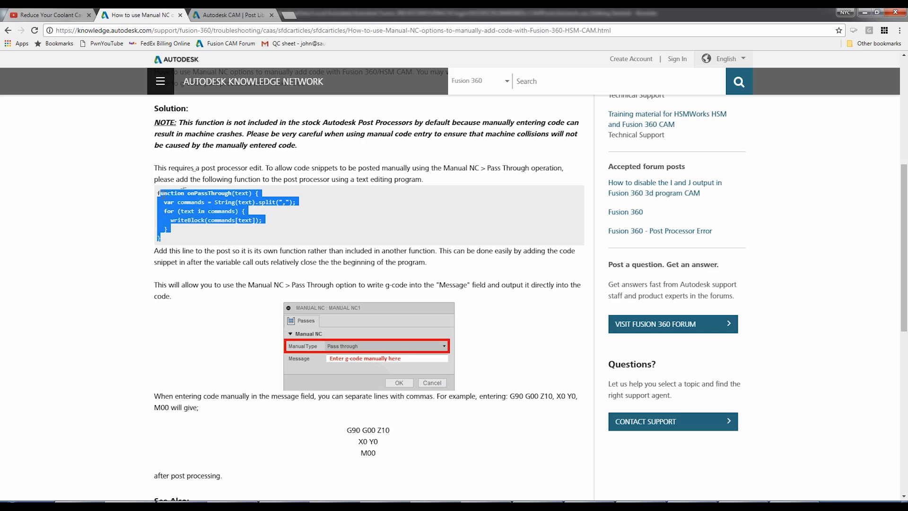
{"action": "key", "text": "ctrl+c"}
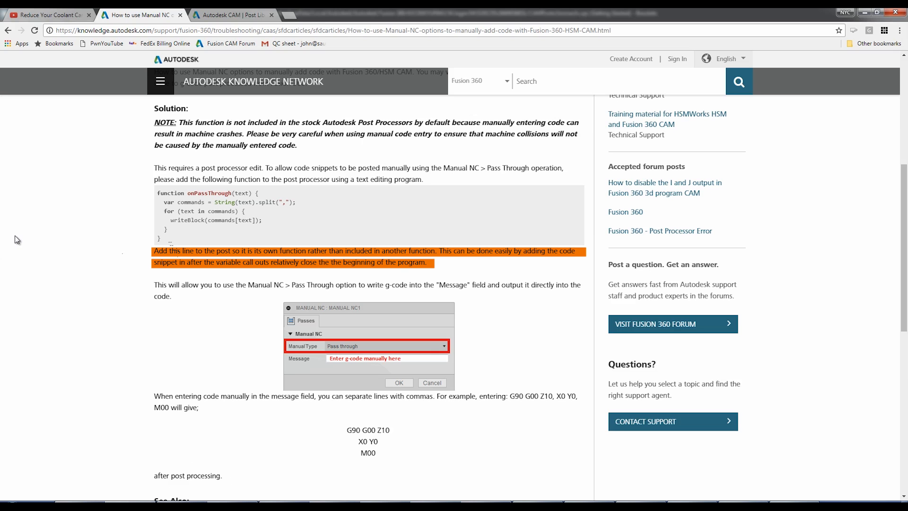
{"action": "mouse_move", "coordinate": [288, 215]}
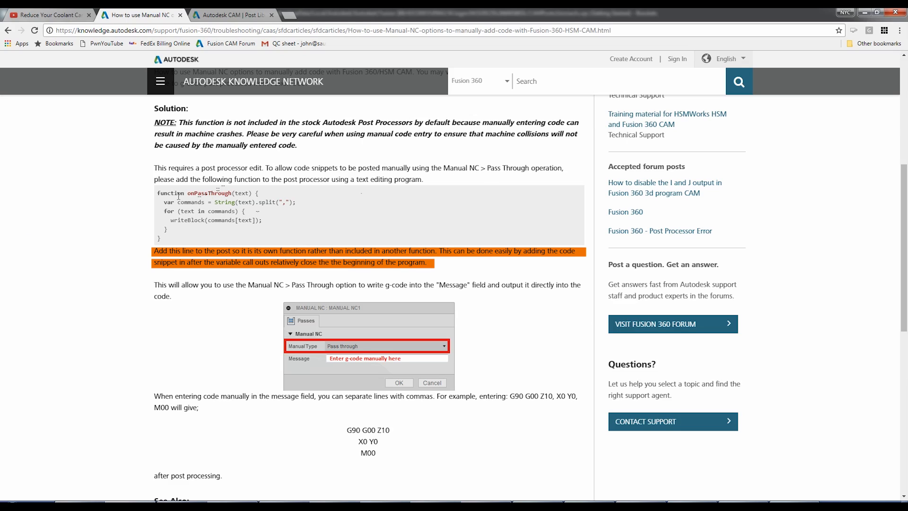
{"action": "mouse_move", "coordinate": [833, 81]}
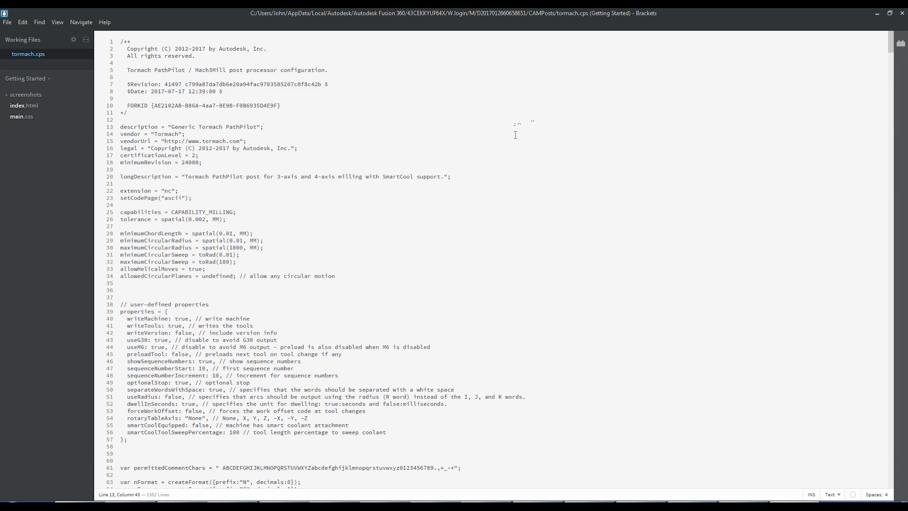
- Locate writeBlock in tormach.cps by searching 'function' and paste onPassThrough after it
{"action": "key", "text": "Ctrl+f"}
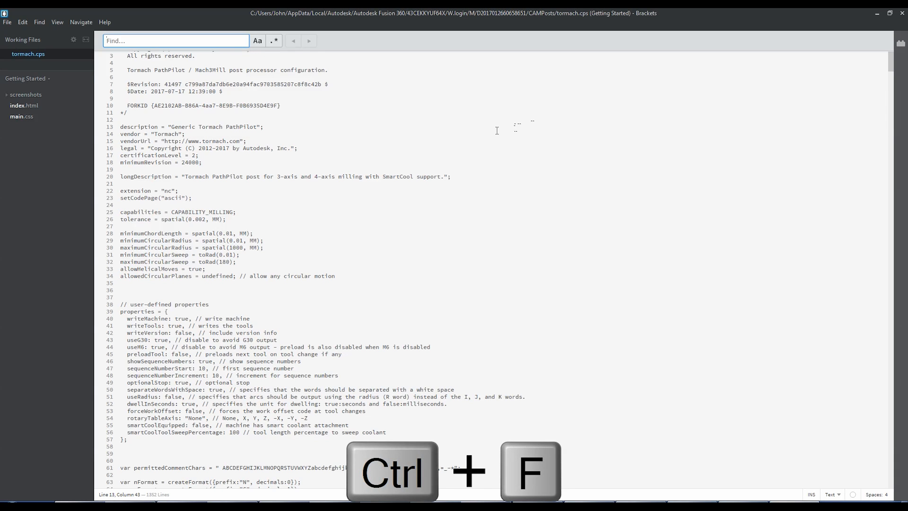
{"action": "type", "text": "function"}
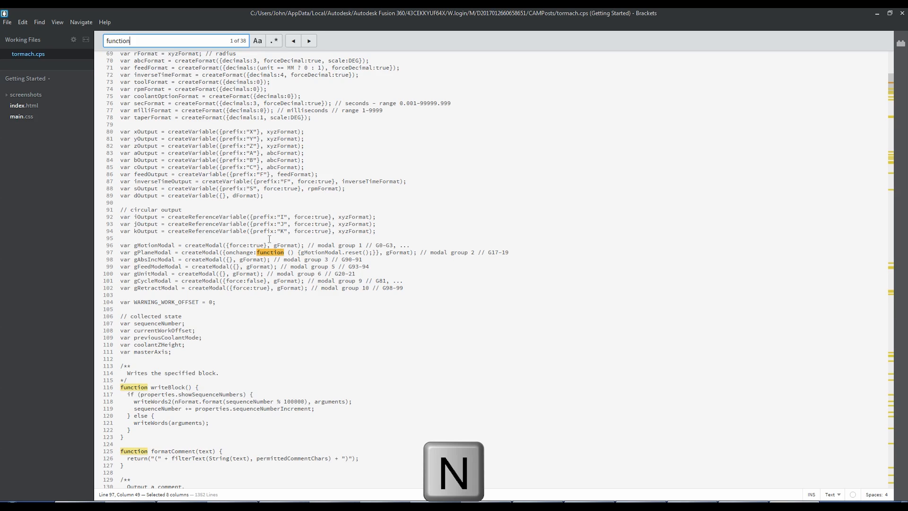
{"action": "left_click", "coordinate": [309, 41]}
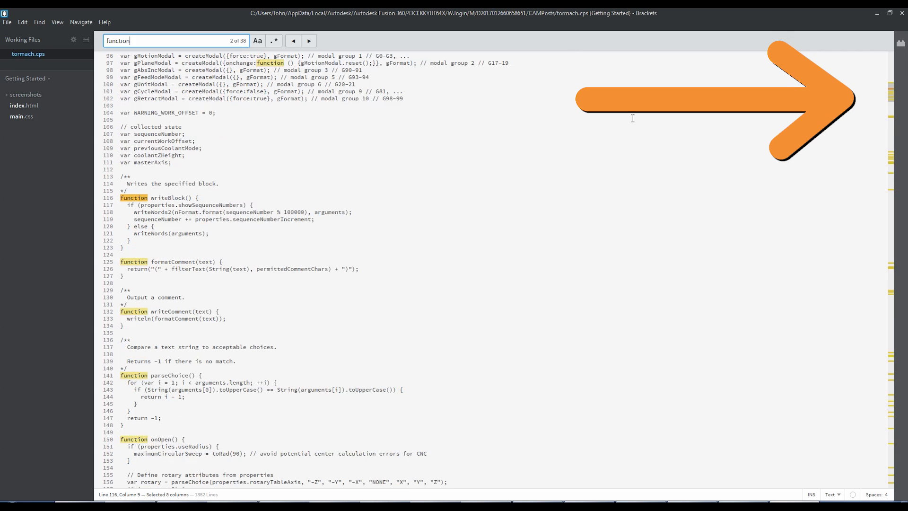
{"action": "key", "text": "alt+tab"}
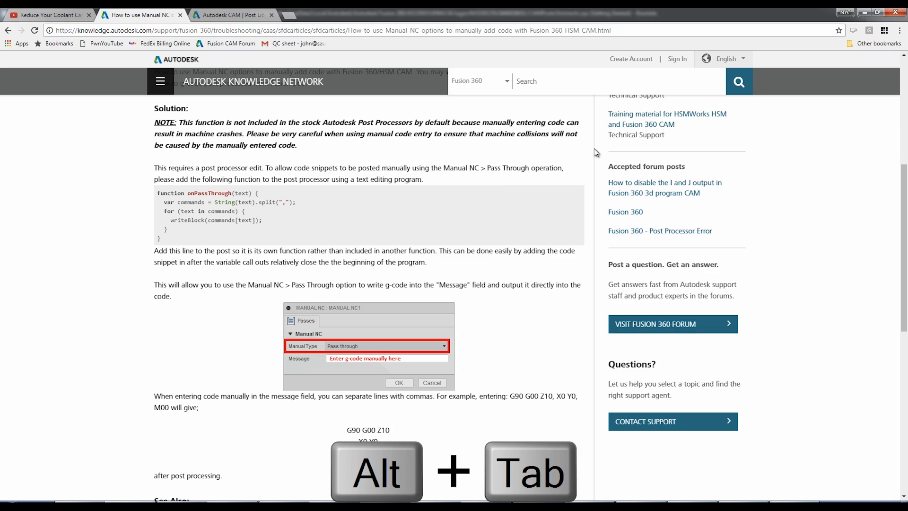
{"action": "mouse_move", "coordinate": [542, 179]}
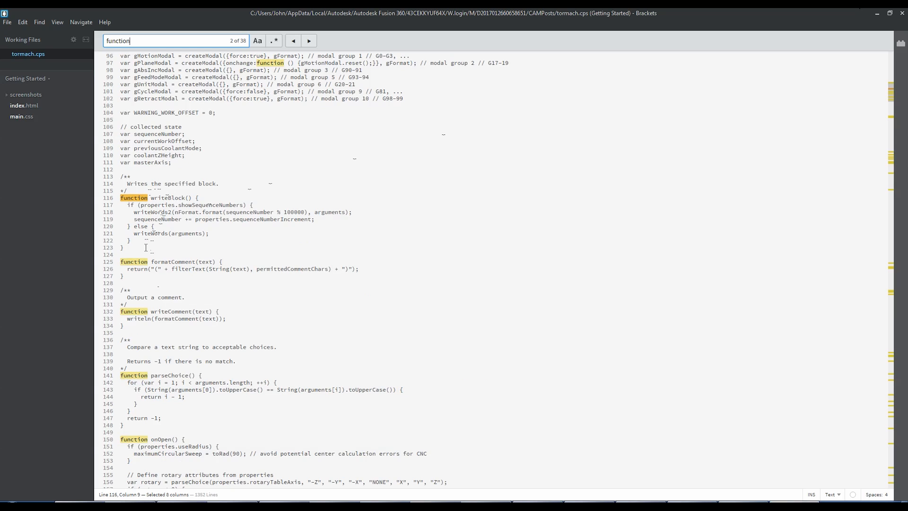
{"action": "key", "text": "enter"}
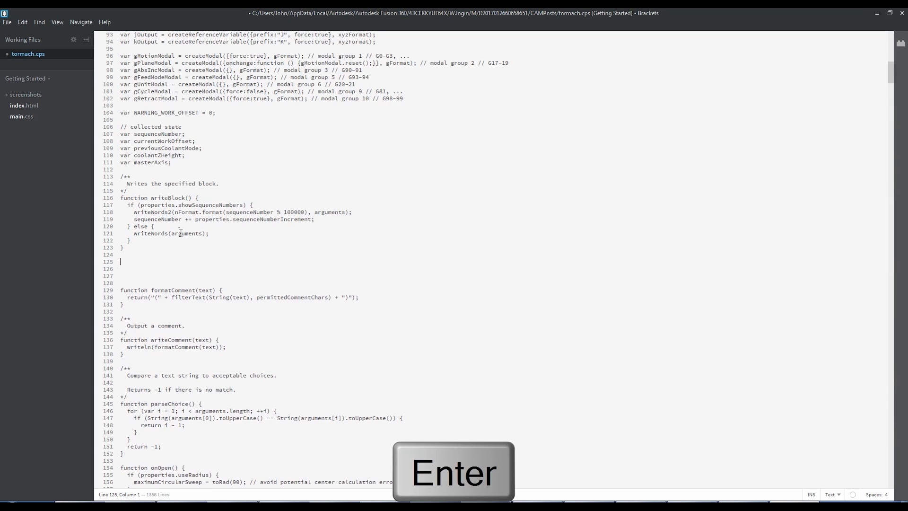
{"action": "key", "text": "ctrl+v"}
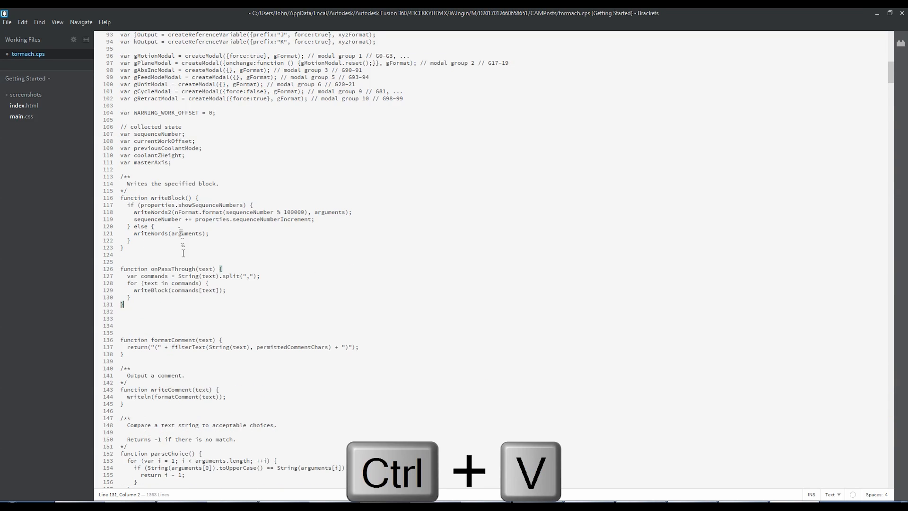
- Add a comment block above it noting JWS added this, dated 7/19/17
{"action": "key", "text": "enter"}
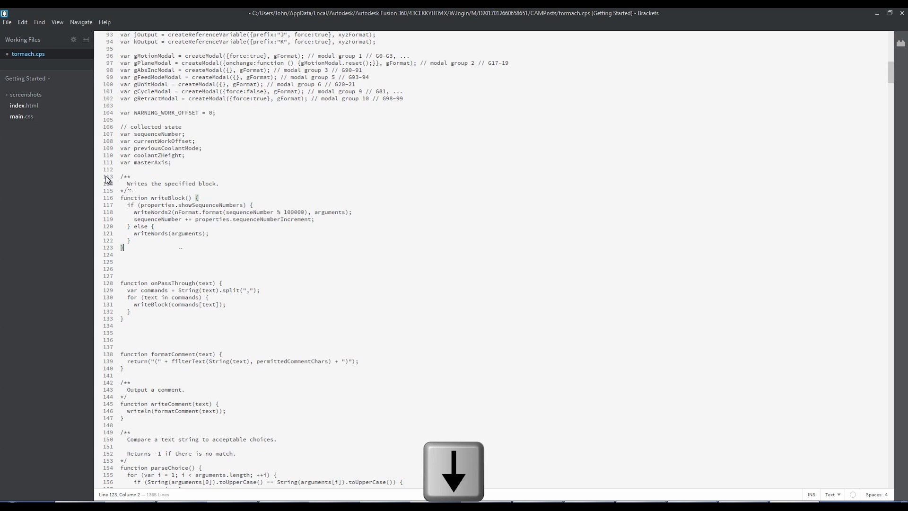
{"action": "key", "text": "ctrl+v"}
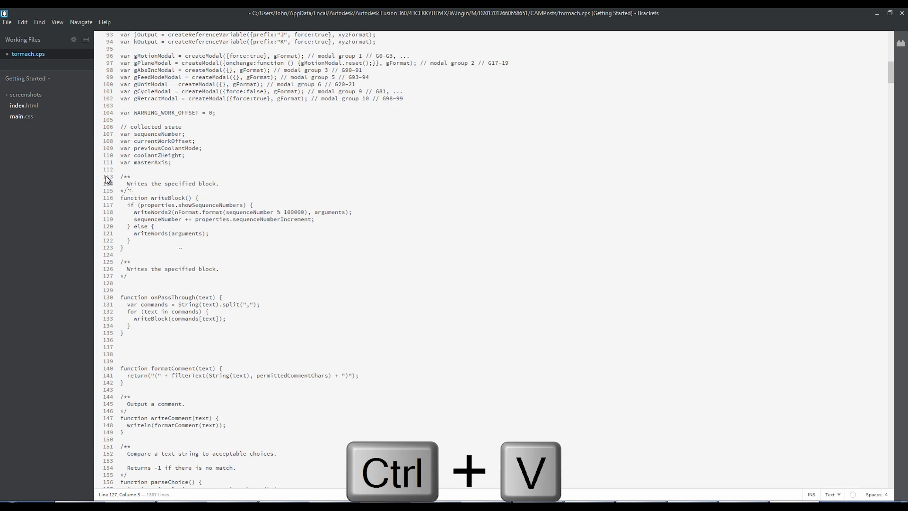
{"action": "key", "text": "shift+end"}
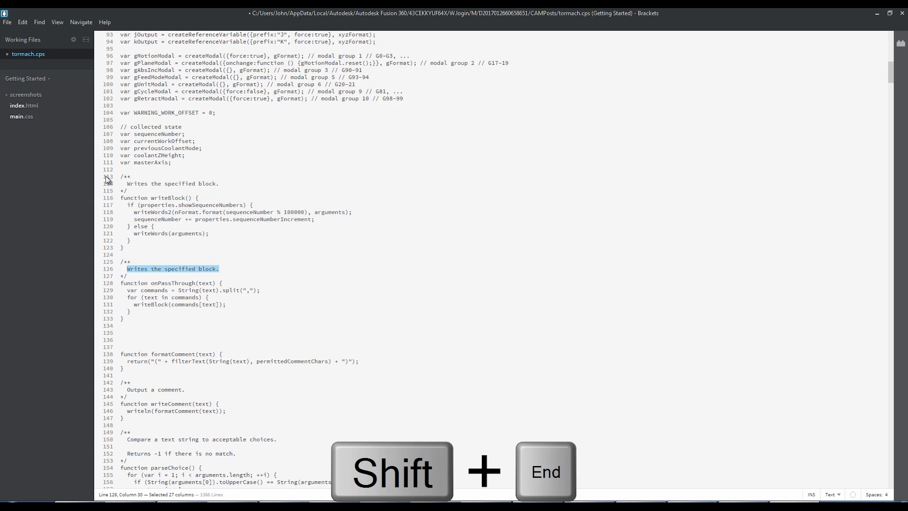
{"action": "type", "text": "JWS added this on"}
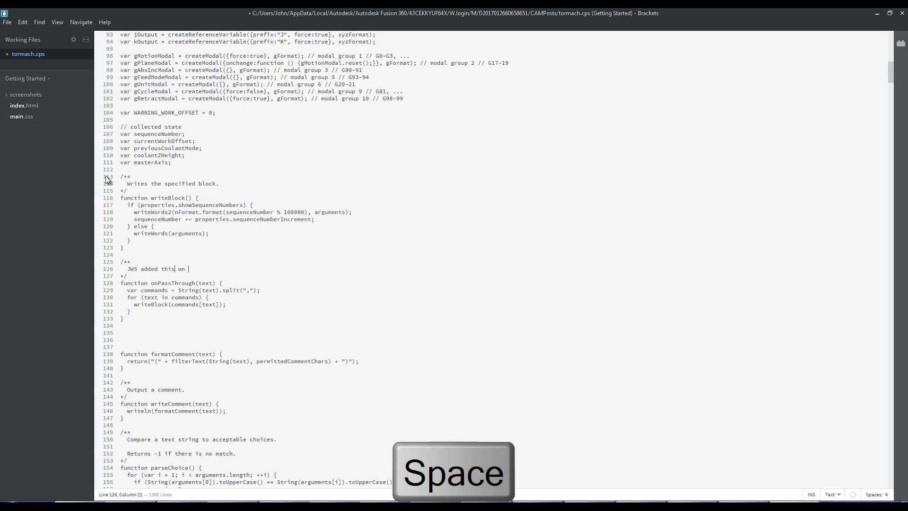
{"action": "type", "text": "7/19/17"}
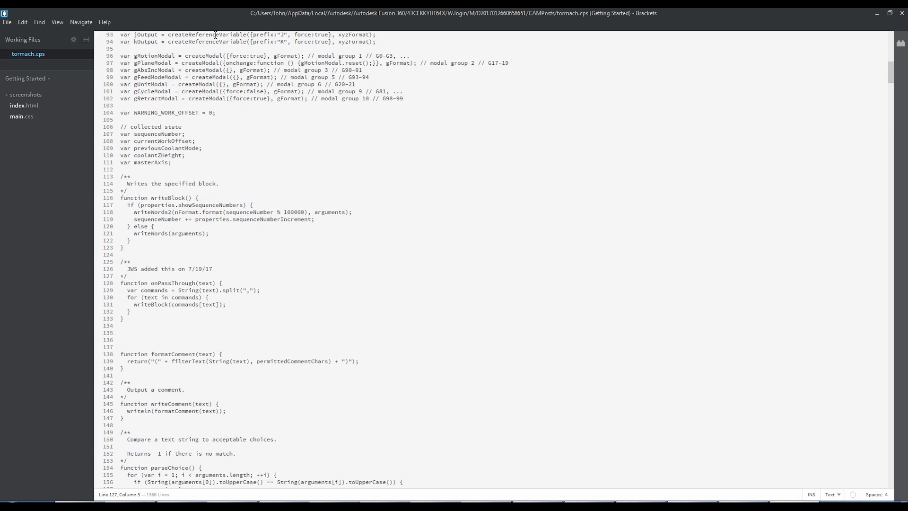
- Re-post the Engrave setup, replacing 1001.nc, and view the output containing M31
{"action": "left_click", "coordinate": [7, 22]}
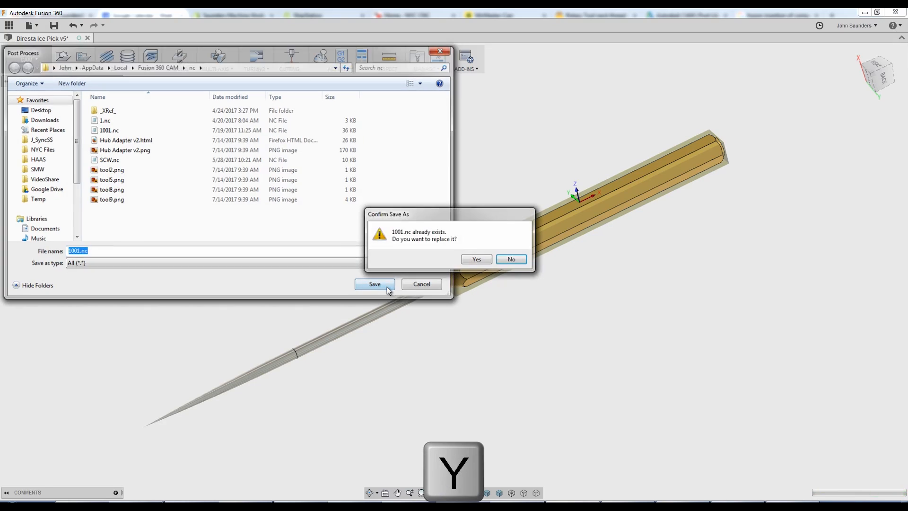
{"action": "left_click", "coordinate": [475, 259]}
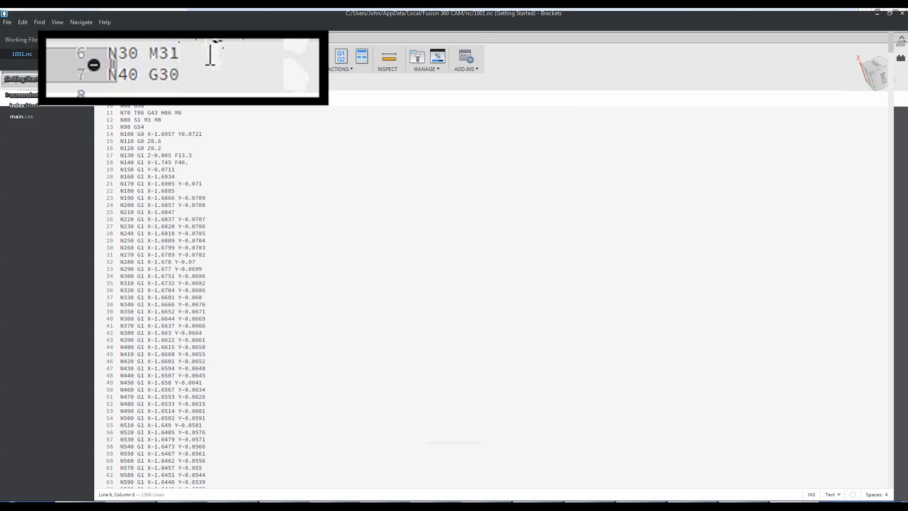
{"action": "double_click", "coordinate": [143, 52]}
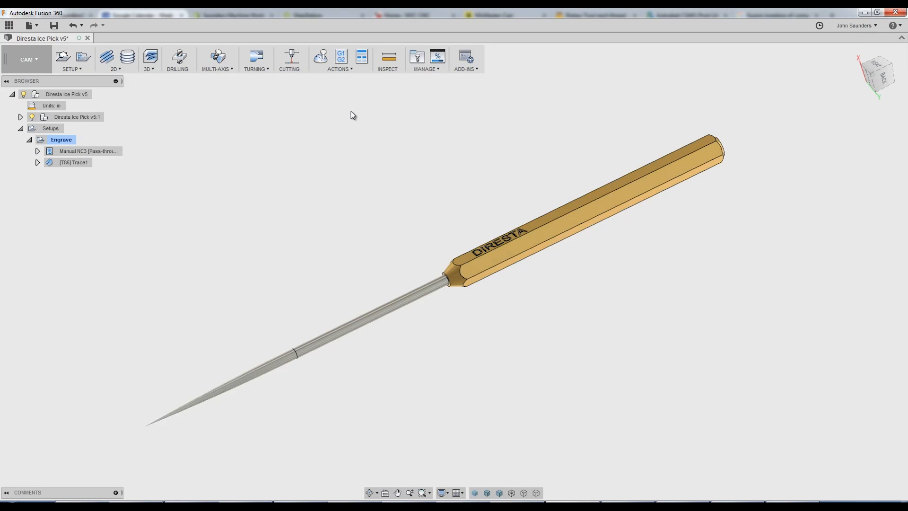
{"action": "mouse_move", "coordinate": [130, 479]}
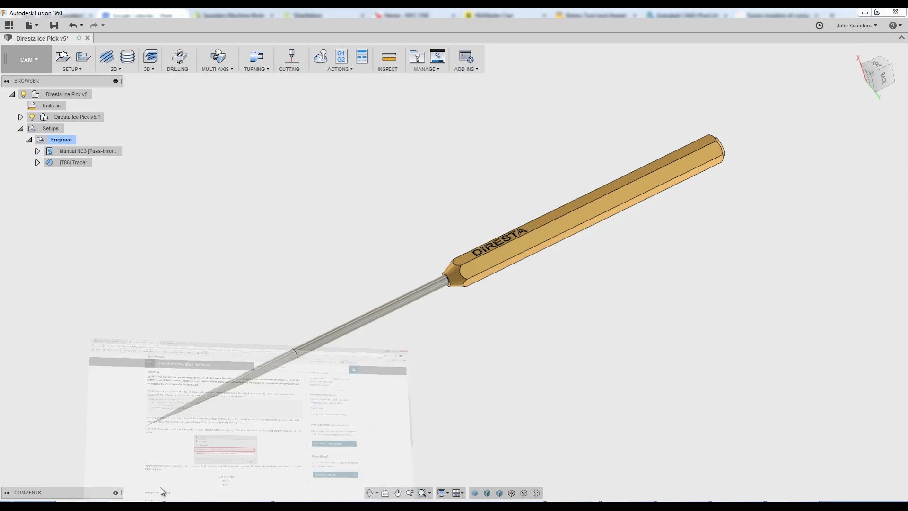
{"action": "left_click", "coordinate": [141, 15]}
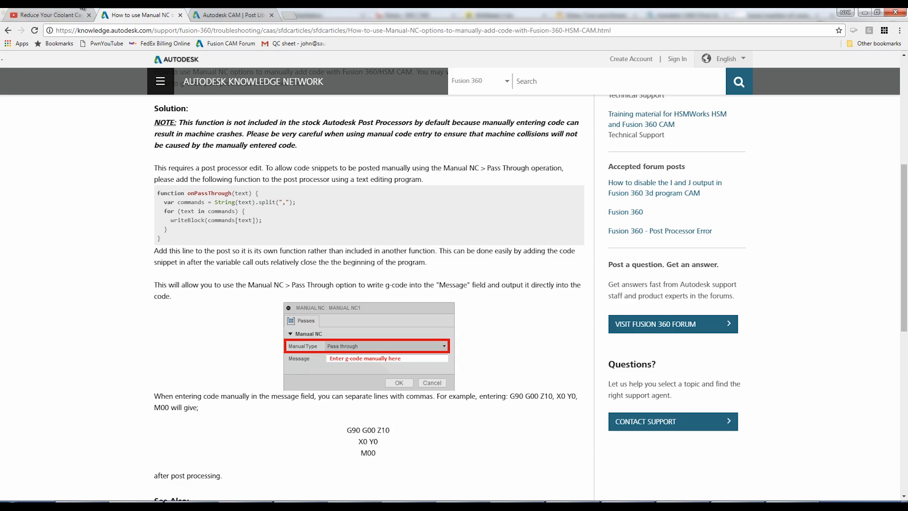
{"action": "left_click", "coordinate": [49, 15]}
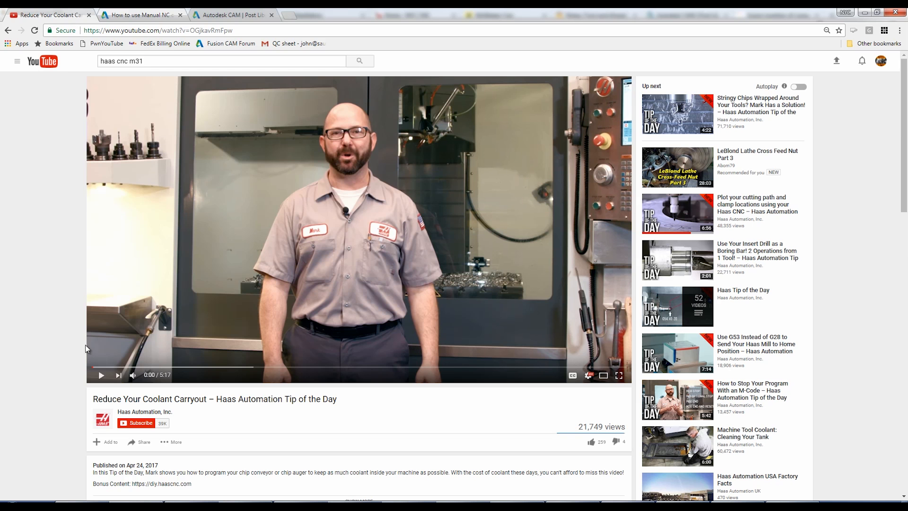
{"action": "mouse_move", "coordinate": [240, 429]}
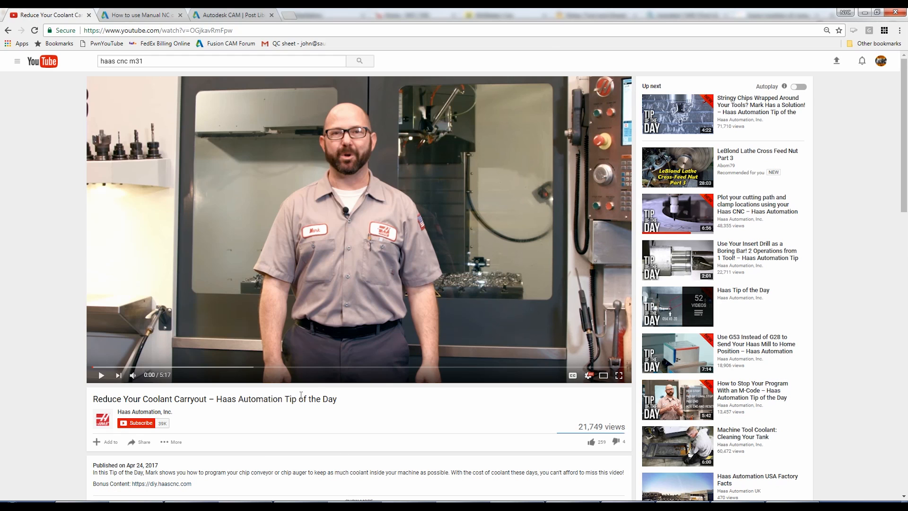
{"action": "mouse_move", "coordinate": [294, 413]}
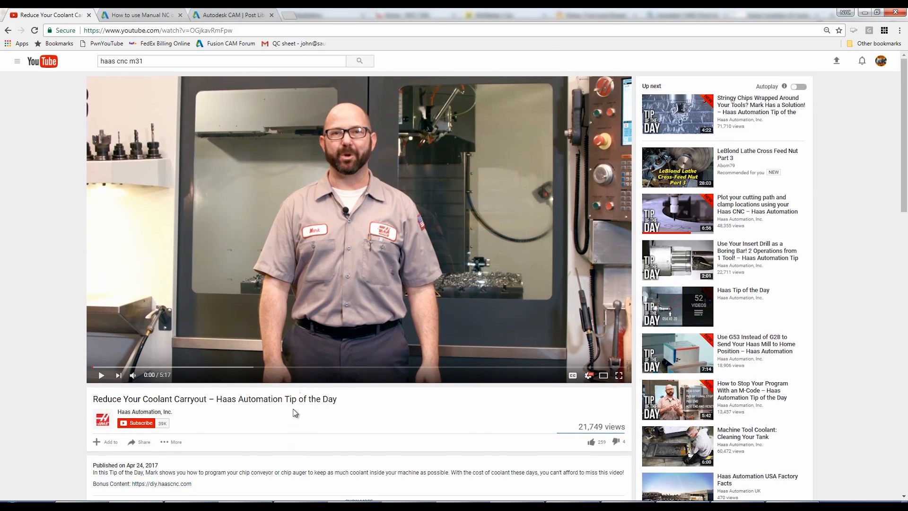
{"action": "mouse_move", "coordinate": [419, 178]}
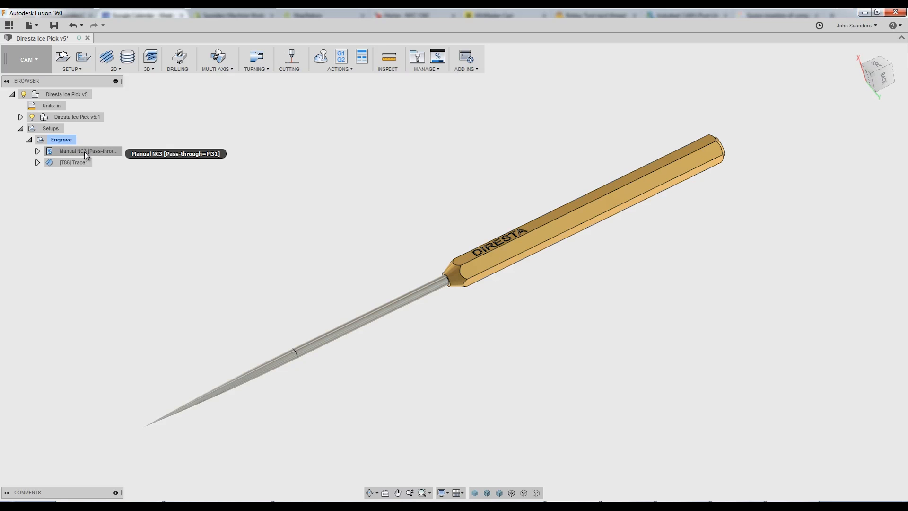
- Copy the Manual NC3 M31 pass-through operation and show the Templates project files
{"action": "left_click", "coordinate": [87, 151]}
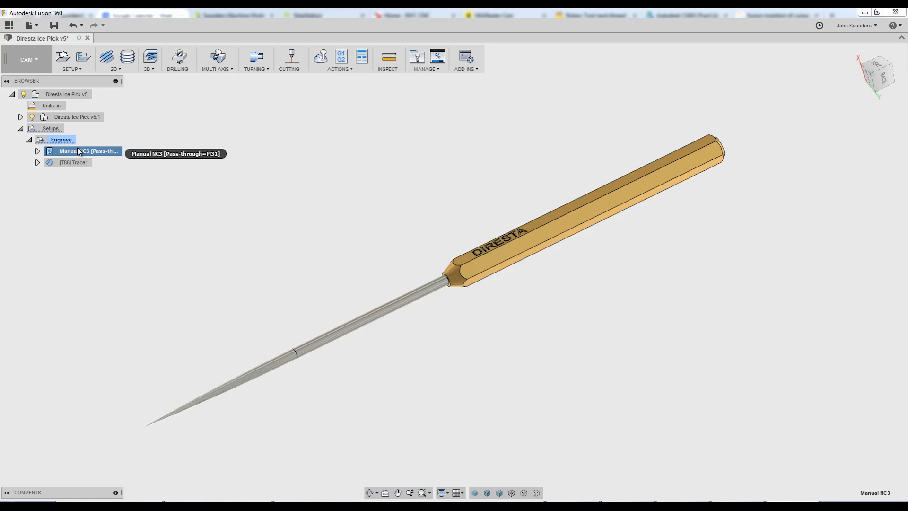
{"action": "mouse_move", "coordinate": [93, 158]}
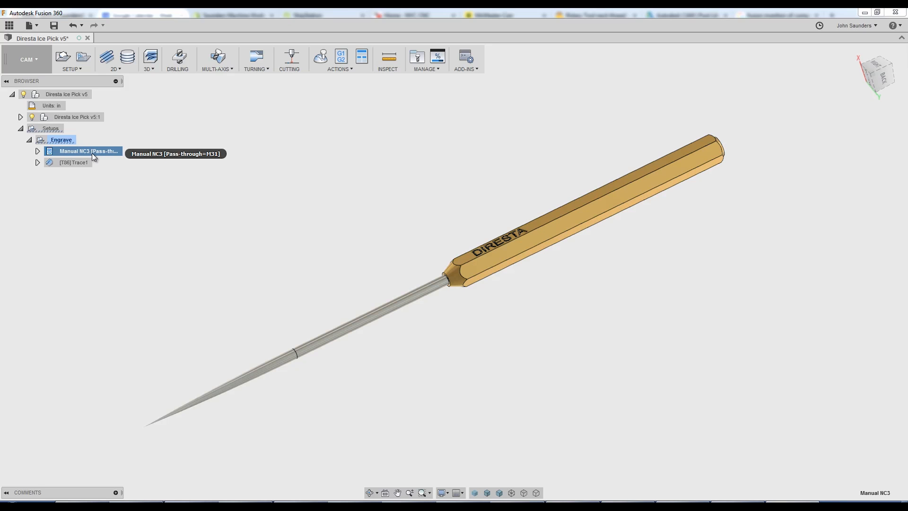
{"action": "right_click", "coordinate": [87, 151]}
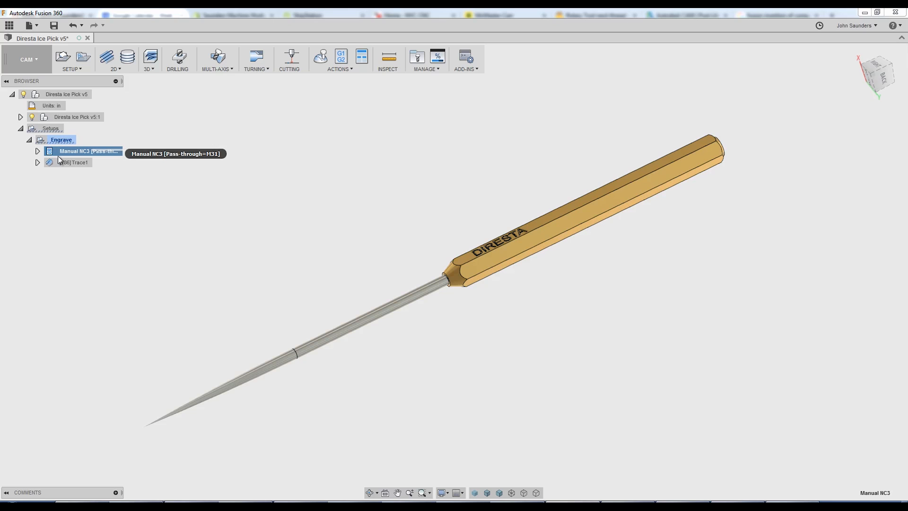
{"action": "left_click", "coordinate": [9, 25]}
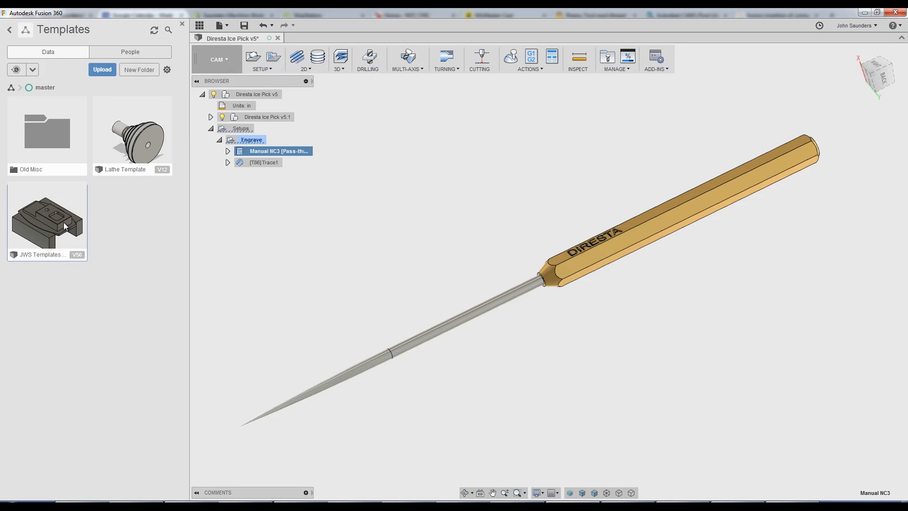
- In JWS Templates Master, paste the M31 pass-through into the HAAS Aluminum 2.5D setup
{"action": "double_click", "coordinate": [47, 221]}
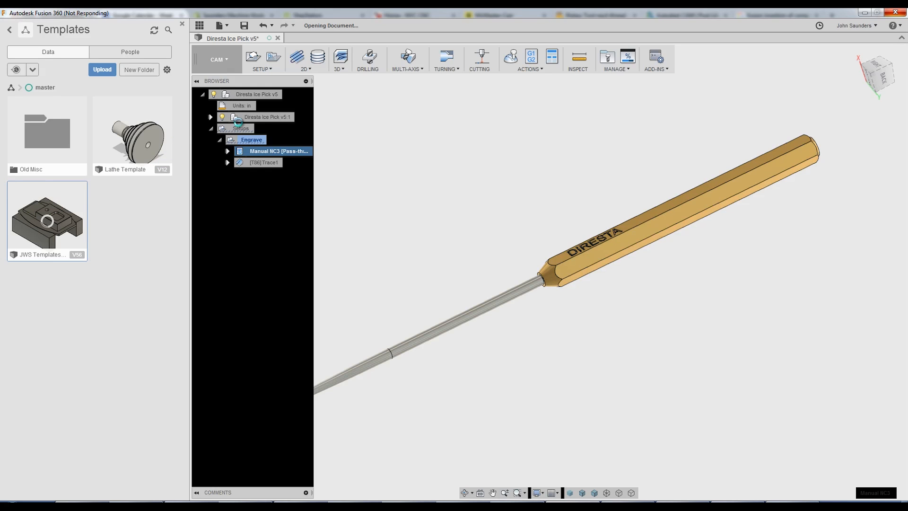
{"action": "double_click", "coordinate": [47, 221]}
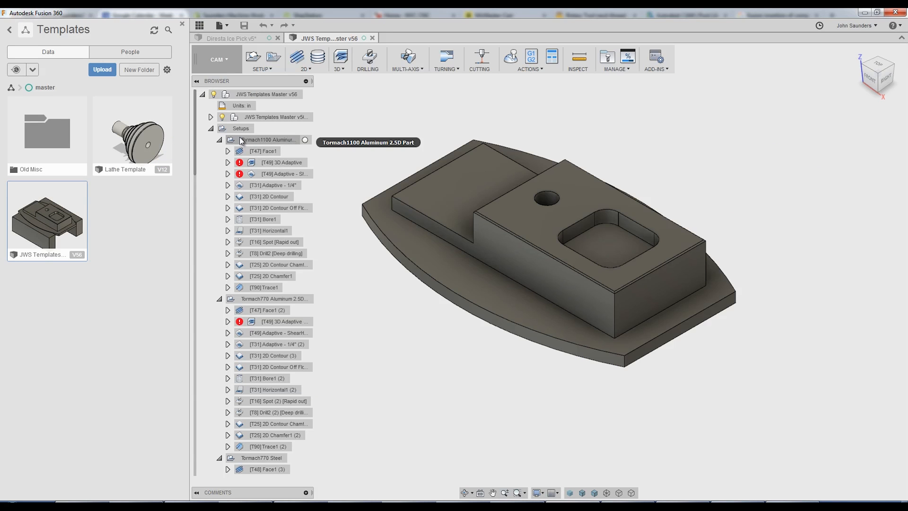
{"action": "mouse_move", "coordinate": [262, 168]}
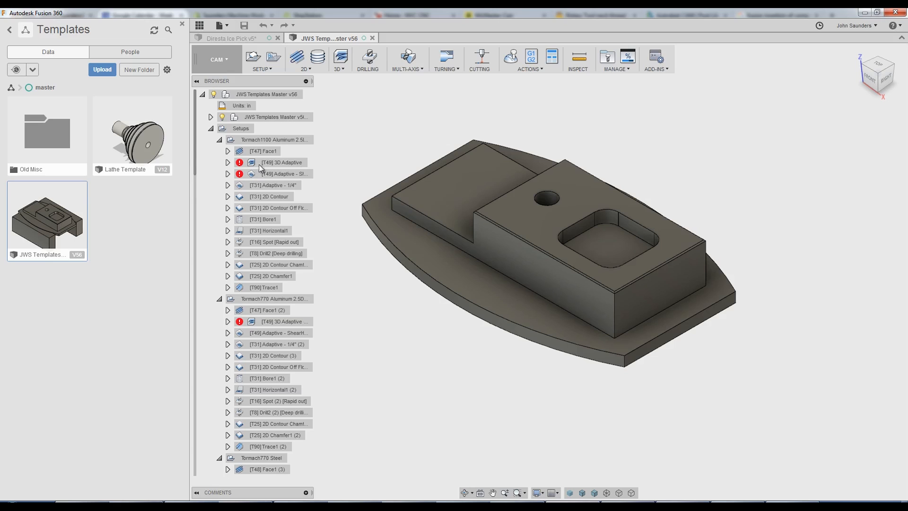
{"action": "left_click", "coordinate": [219, 139]}
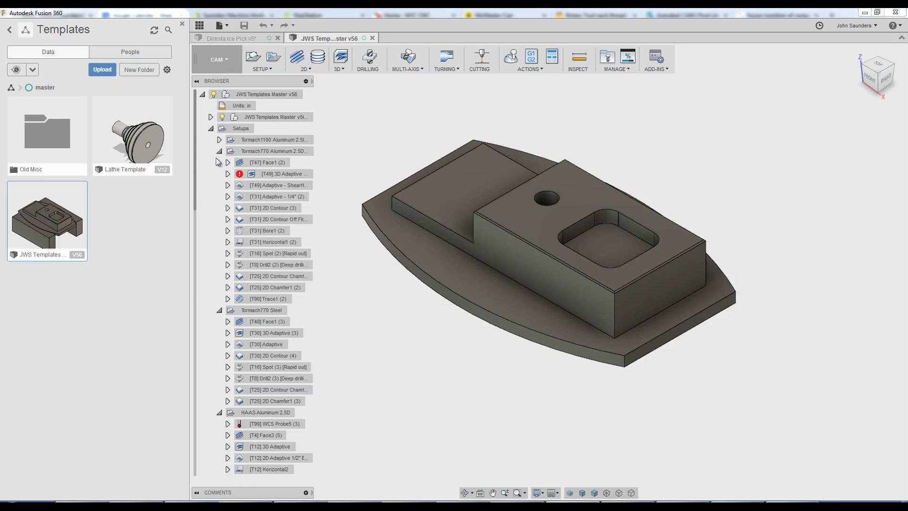
{"action": "left_click", "coordinate": [228, 162]}
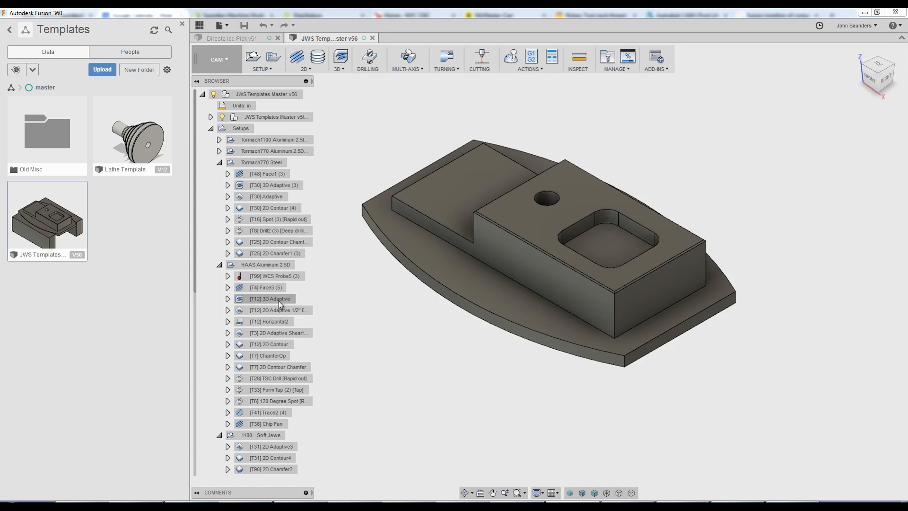
{"action": "left_click", "coordinate": [268, 265]}
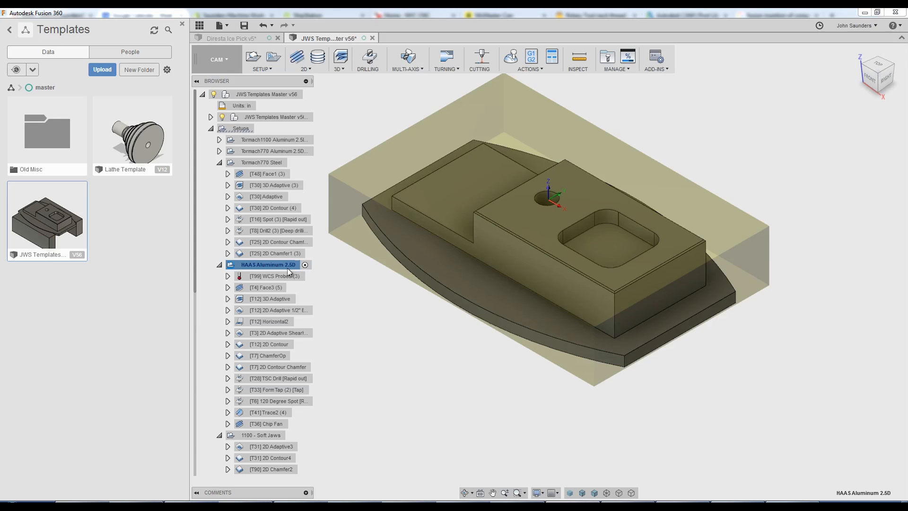
{"action": "right_click", "coordinate": [268, 265]}
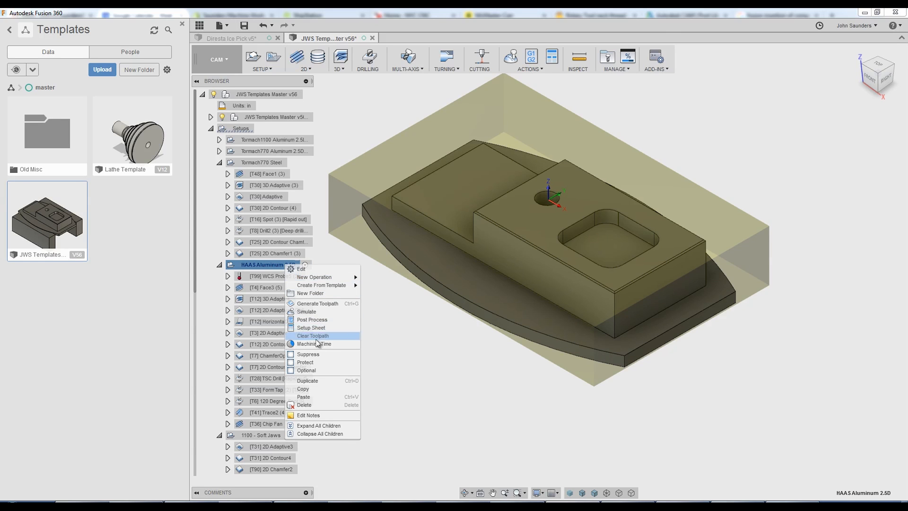
{"action": "left_click", "coordinate": [313, 335]}
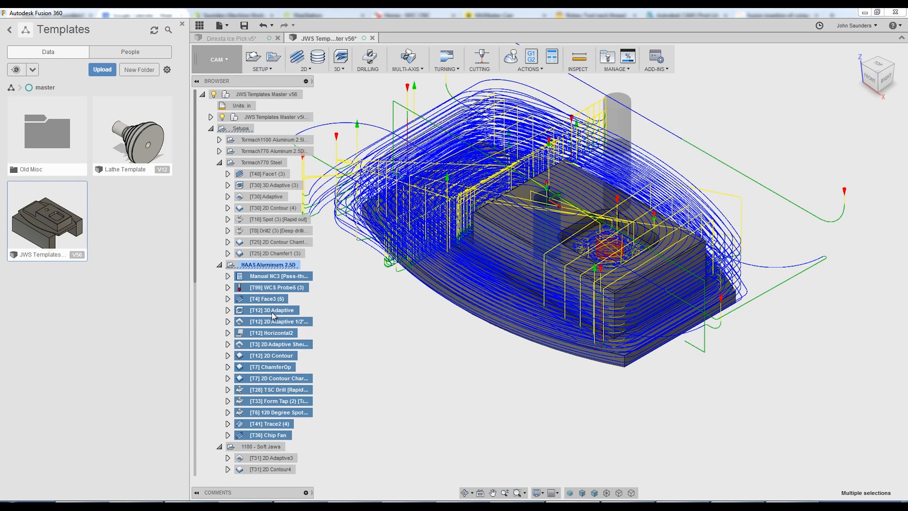
- Store the HAAS Aluminum 2.5D operations as a template
{"action": "right_click", "coordinate": [272, 310]}
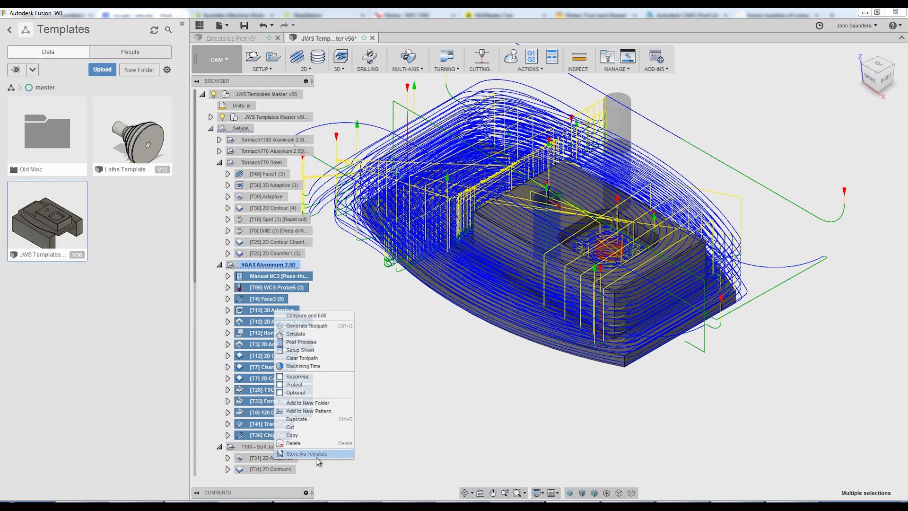
{"action": "left_click", "coordinate": [307, 454]}
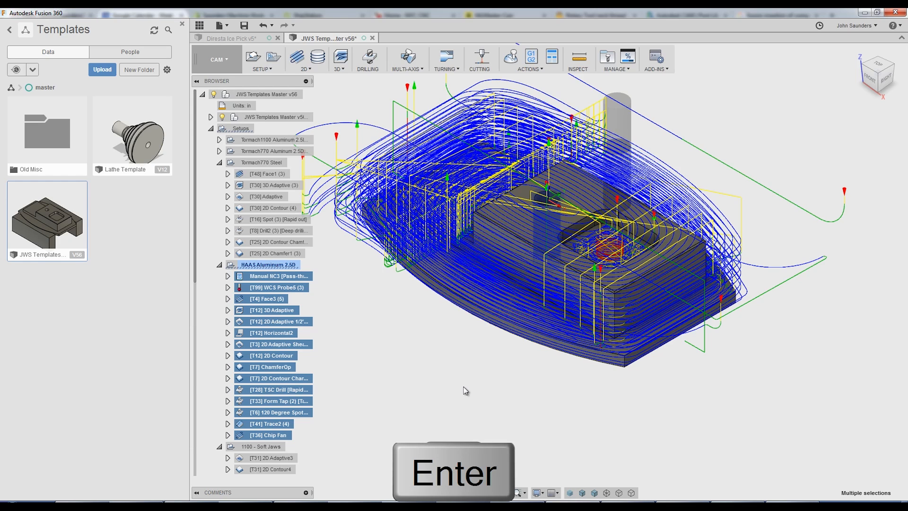
{"action": "key", "text": "Escape"}
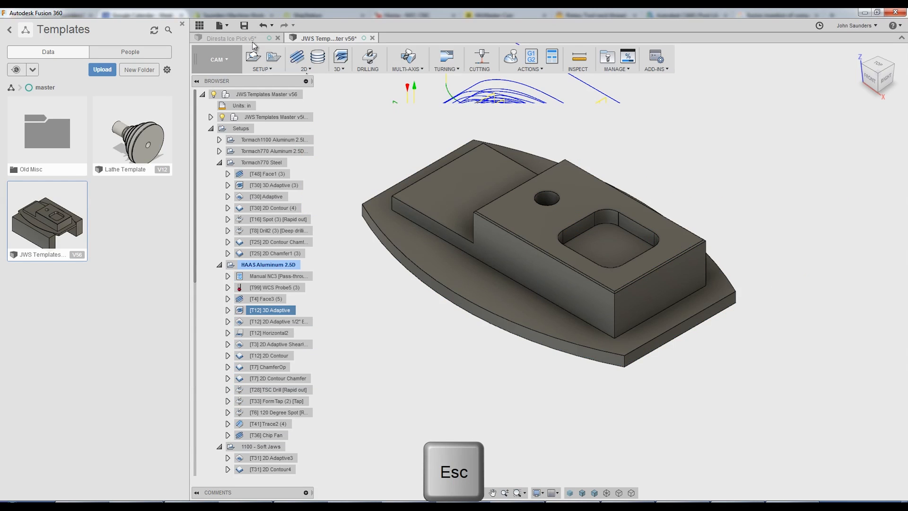
- Back in Diresta Ice Pick, choose the Haas.cps Generic HAAS post configuration
{"action": "left_click", "coordinate": [229, 38]}
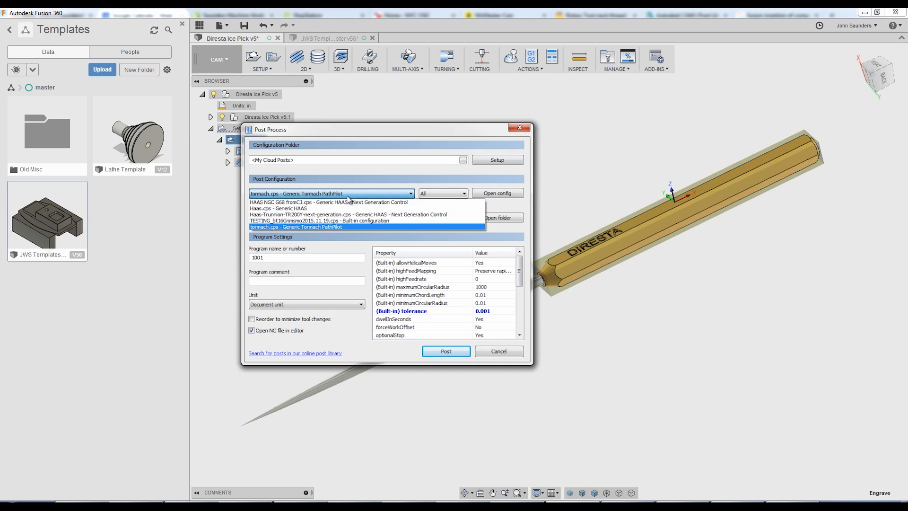
{"action": "left_click", "coordinate": [284, 209]}
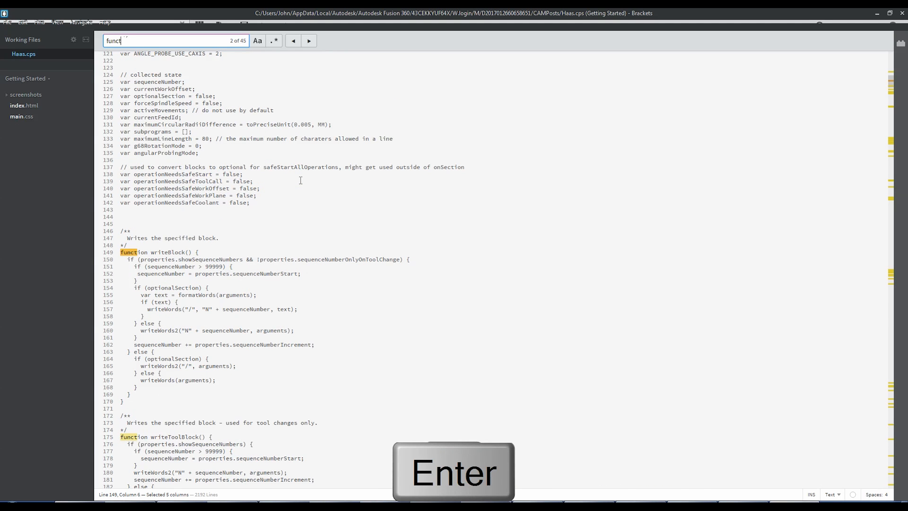
- Add onPassThrough after writeBlock in Haas.cps with comment 'JWS added 7/19/17' and save
{"action": "key", "text": "Enter"}
{"action": "type", "text": "JWS"}
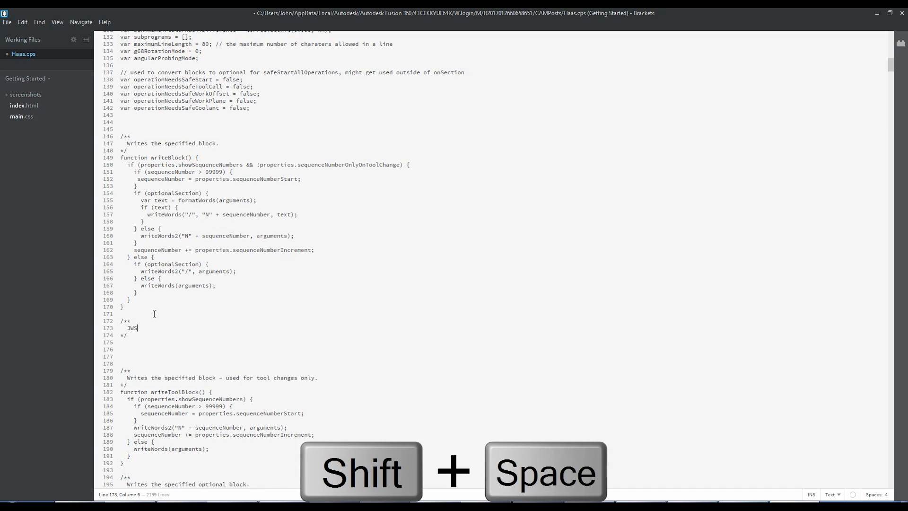
{"action": "type", "text": "added 7/19"}
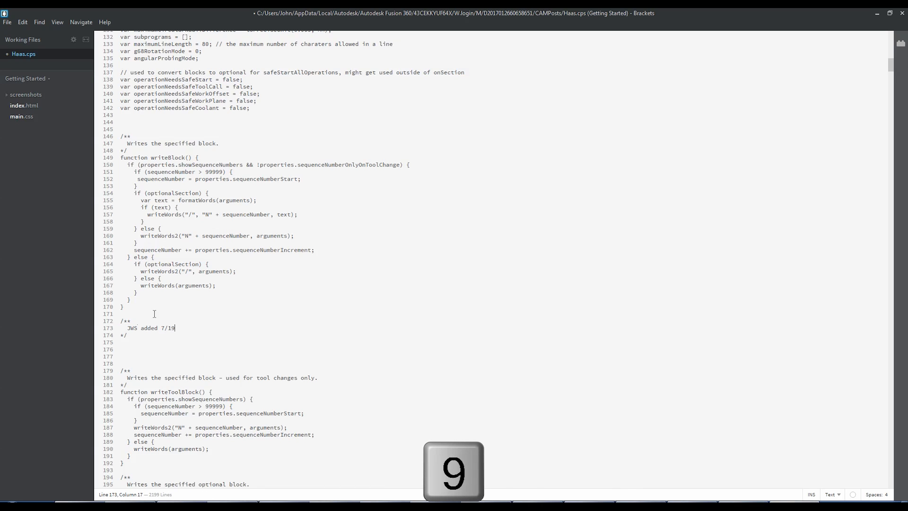
{"action": "key", "text": "ctrl+s"}
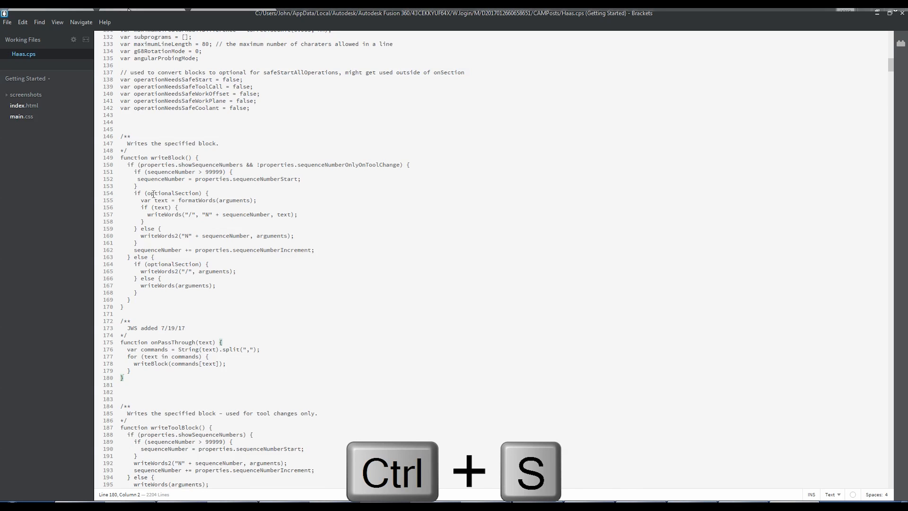
{"action": "key", "text": "alt+tab"}
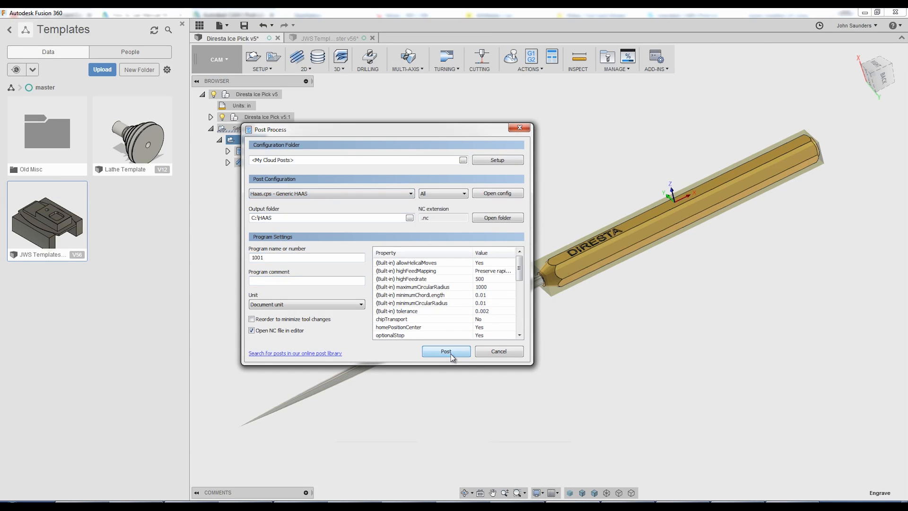
- Post the Engrave setup with the Generic HAAS post and save it as 1001.nc in C:\HAAS
{"action": "left_click", "coordinate": [445, 351]}
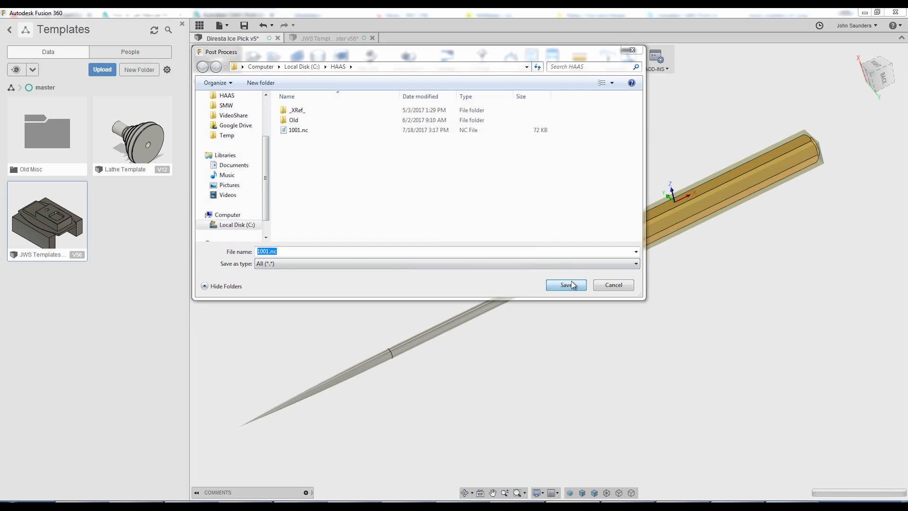
{"action": "left_click", "coordinate": [565, 285]}
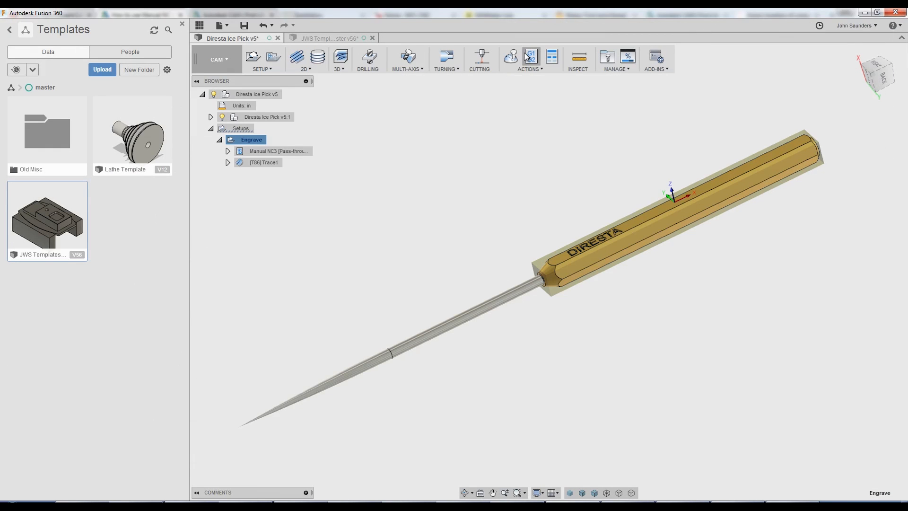
{"action": "left_click", "coordinate": [529, 55]}
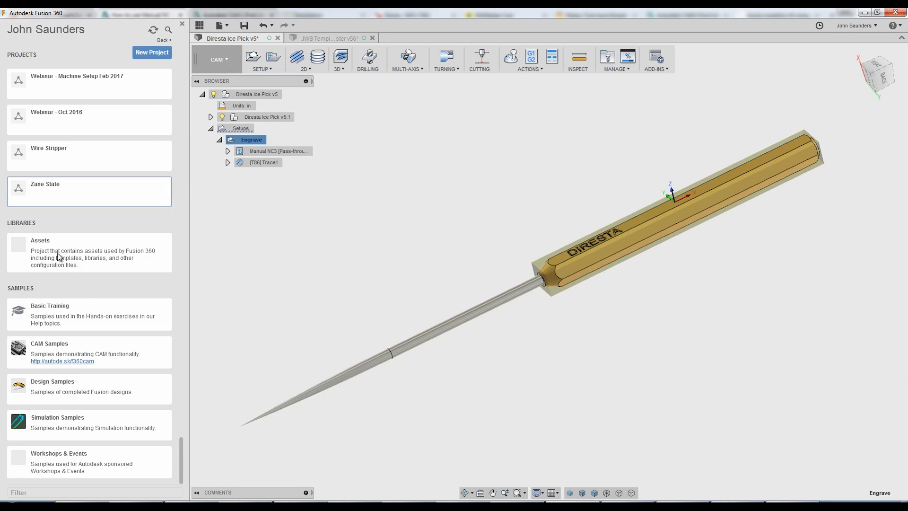
{"action": "mouse_move", "coordinate": [21, 280]}
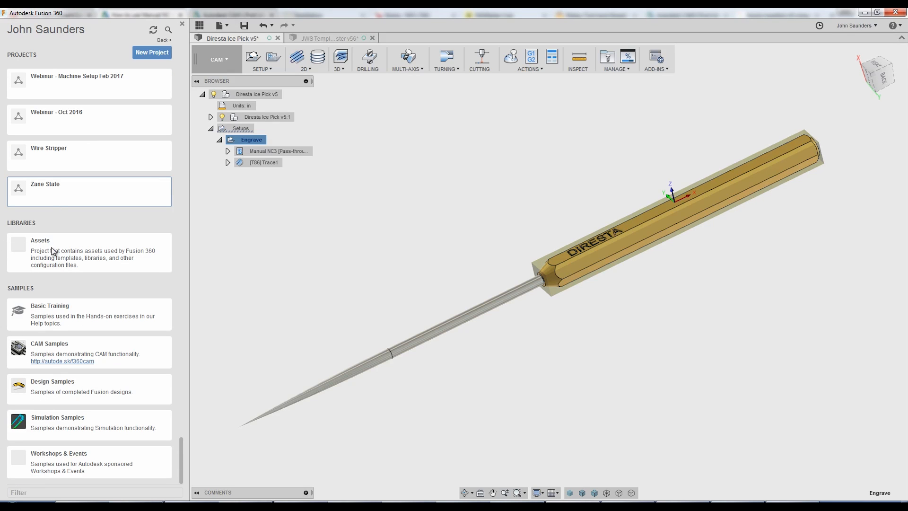
{"action": "left_click", "coordinate": [39, 240]}
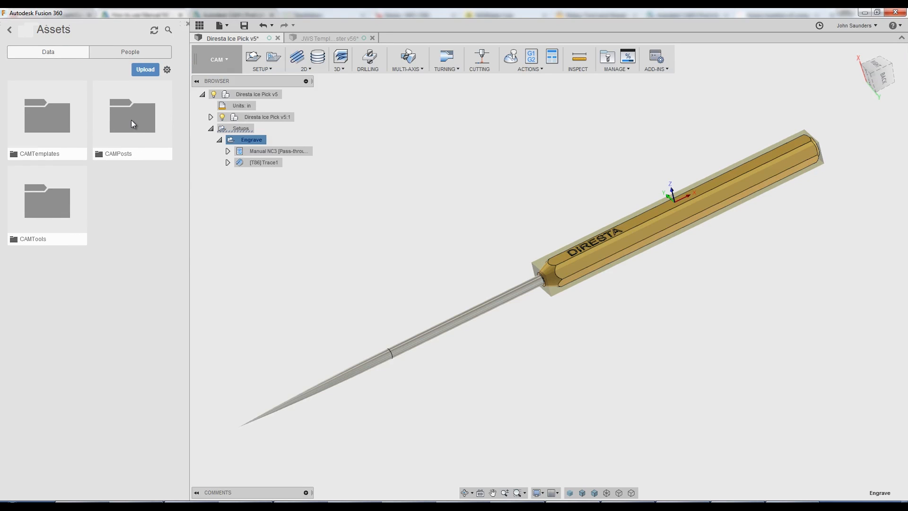
{"action": "double_click", "coordinate": [132, 116]}
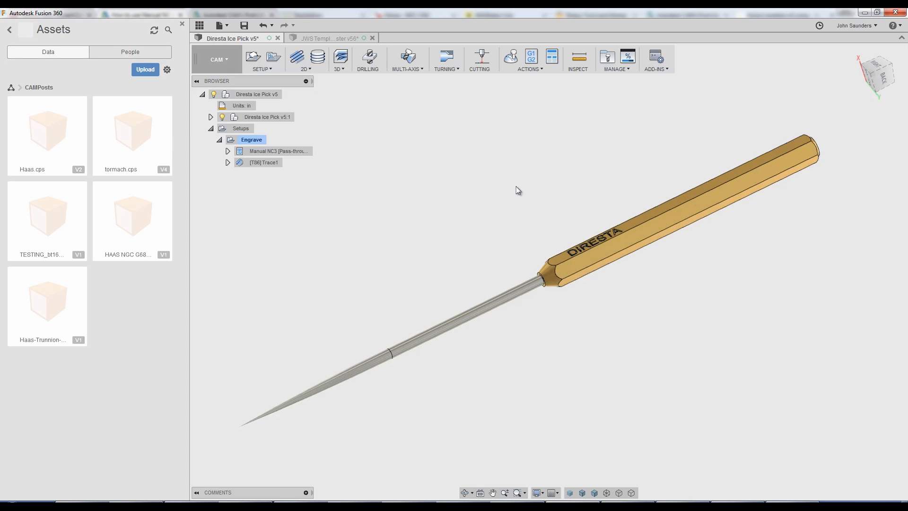
{"action": "mouse_move", "coordinate": [539, 193]}
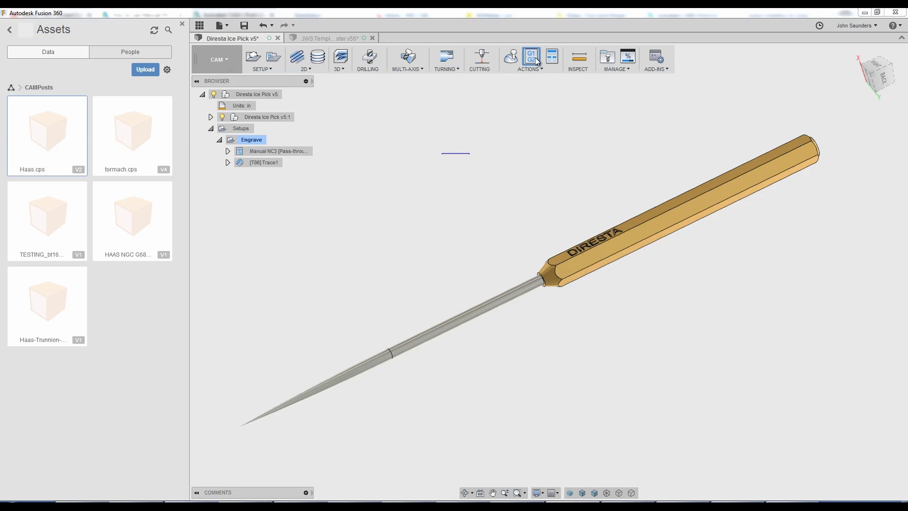
- Bring up the Post Process settings and switch the post list to Use Generic Posts
{"action": "left_click", "coordinate": [531, 58]}
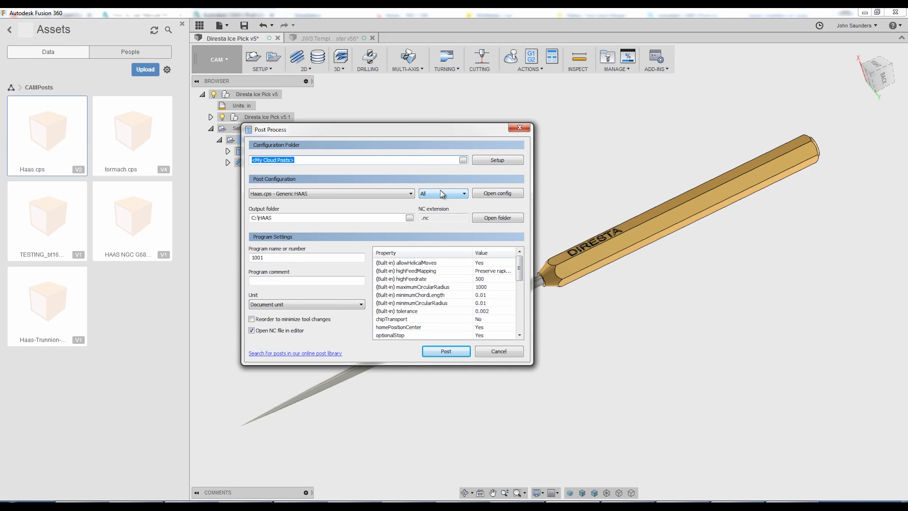
{"action": "mouse_move", "coordinate": [460, 177]}
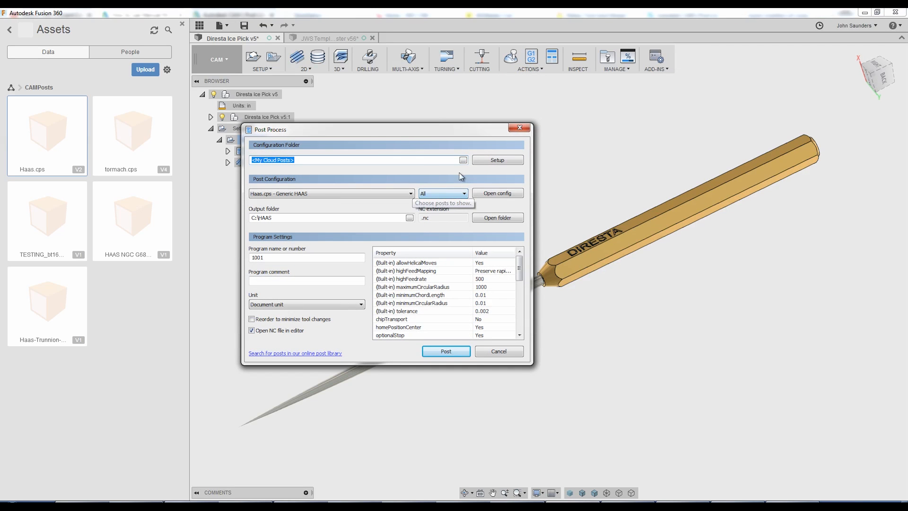
{"action": "left_click", "coordinate": [496, 159]}
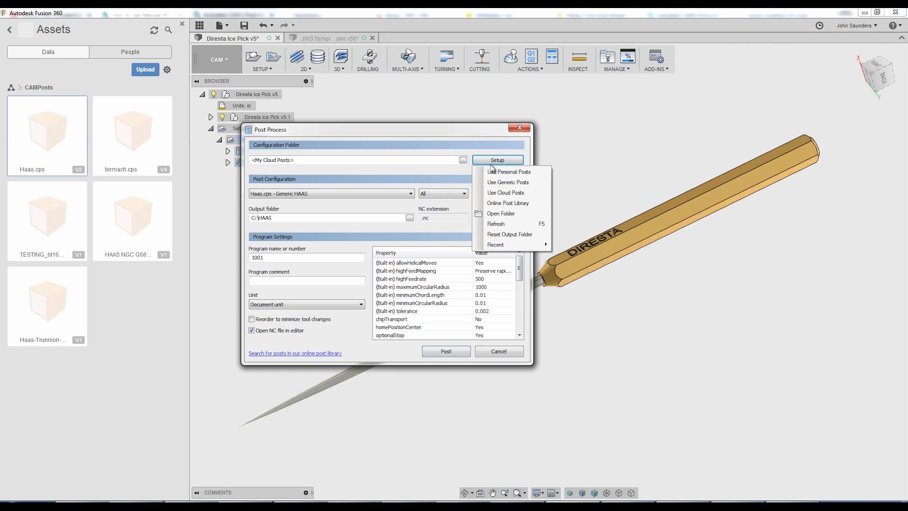
{"action": "mouse_move", "coordinate": [507, 182]}
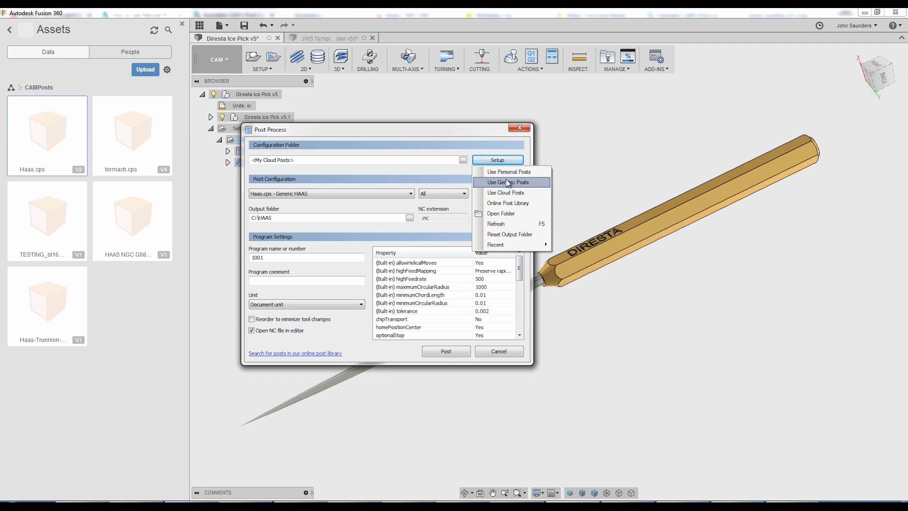
{"action": "left_click", "coordinate": [506, 182]}
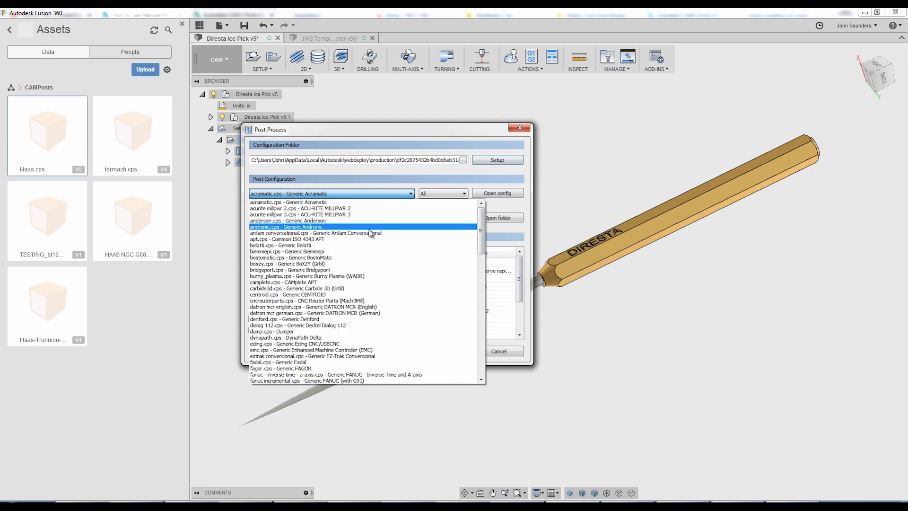
- Browse the generic post list and launch the online post library in the browser
{"action": "scroll", "scroll_direction": "down", "scroll_amount": 3}
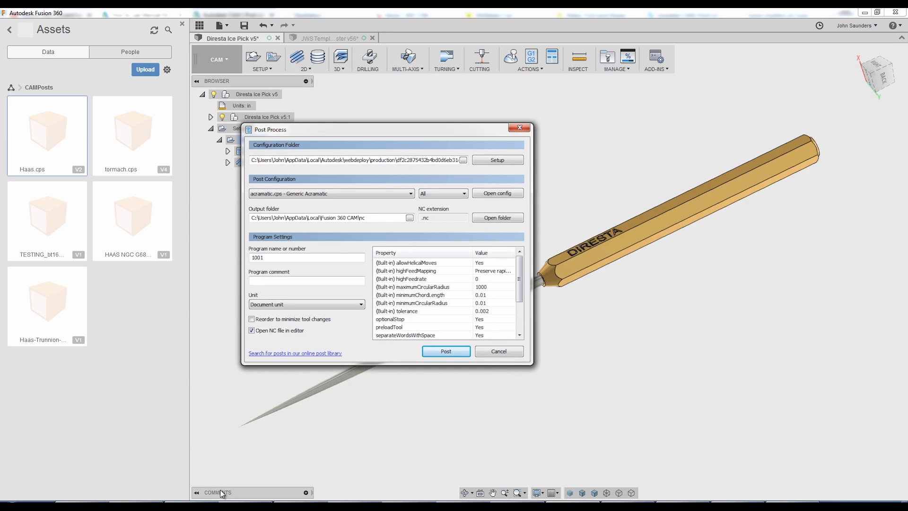
{"action": "left_click", "coordinate": [295, 352]}
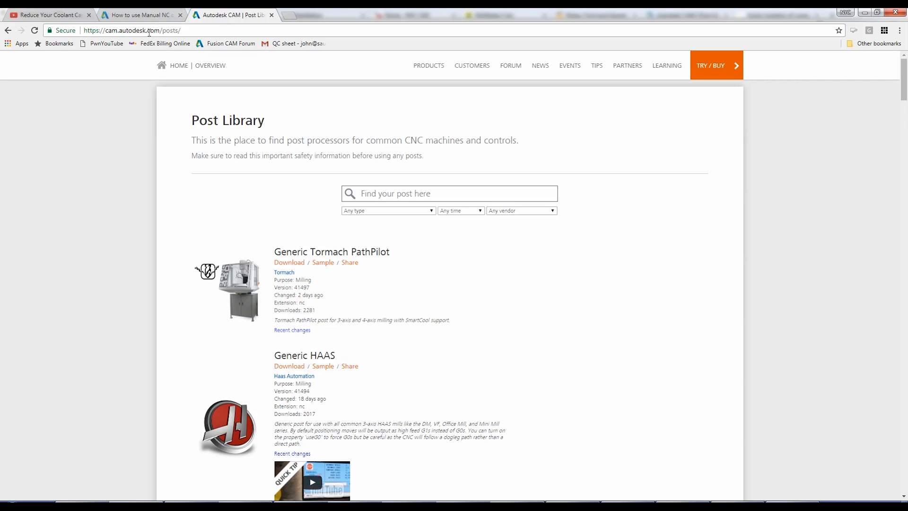
- Review the Tormach PathPilot and HAAS posts, then close Chrome with Alt+F4 to return to Fusion 360
{"action": "left_click", "coordinate": [134, 30]}
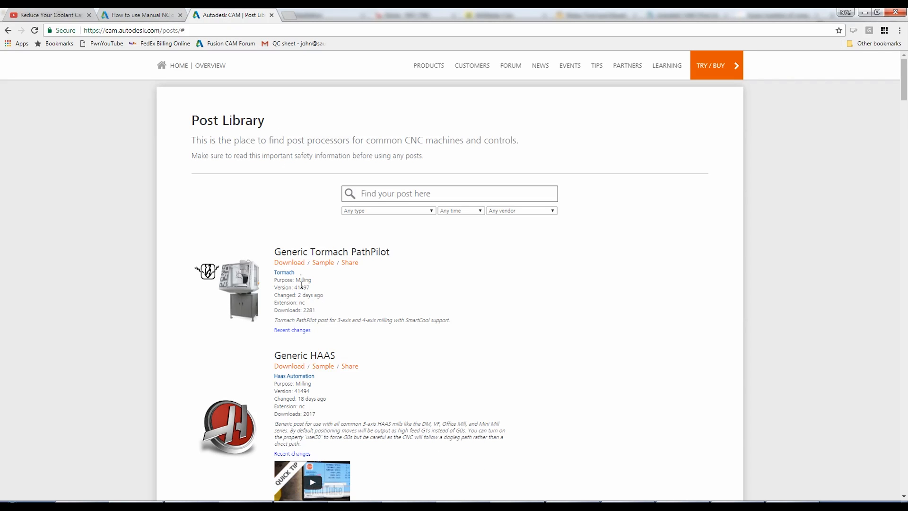
{"action": "mouse_move", "coordinate": [322, 380]}
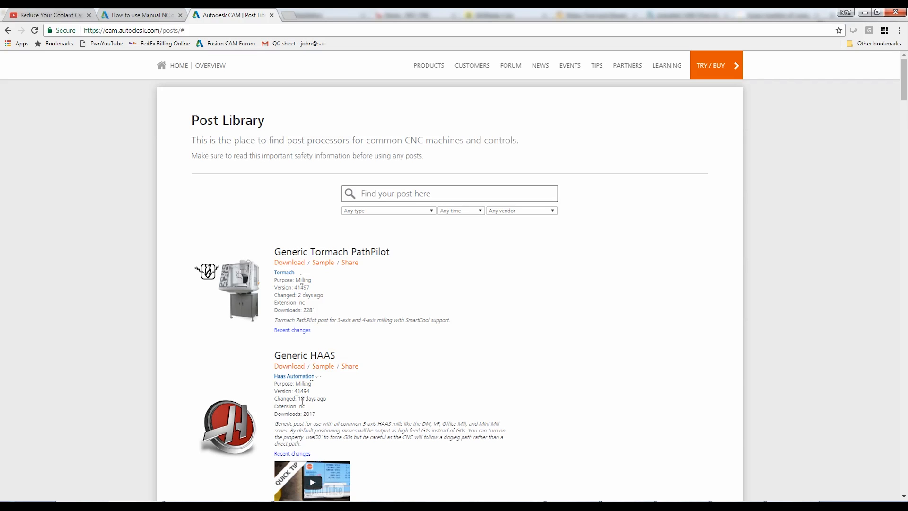
{"action": "key", "text": "Alt+F4"}
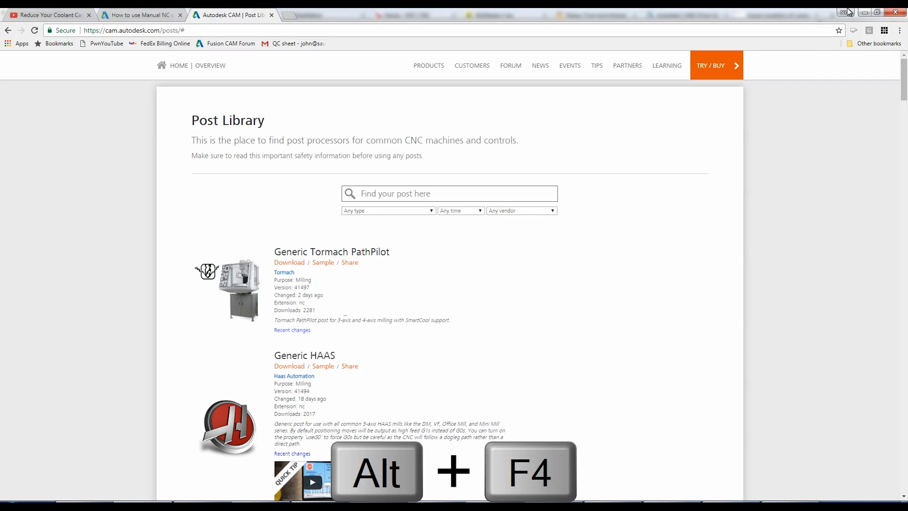
{"action": "key", "text": "Alt+F4"}
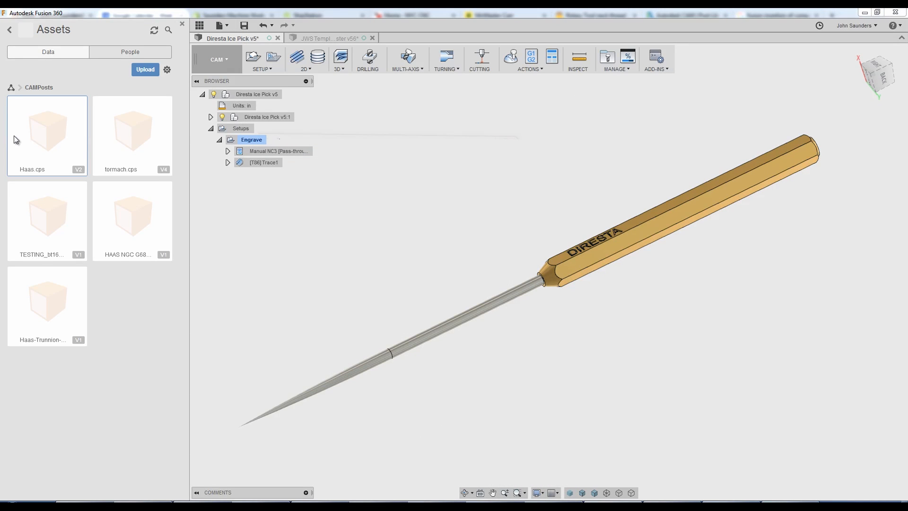
{"action": "mouse_move", "coordinate": [39, 140]}
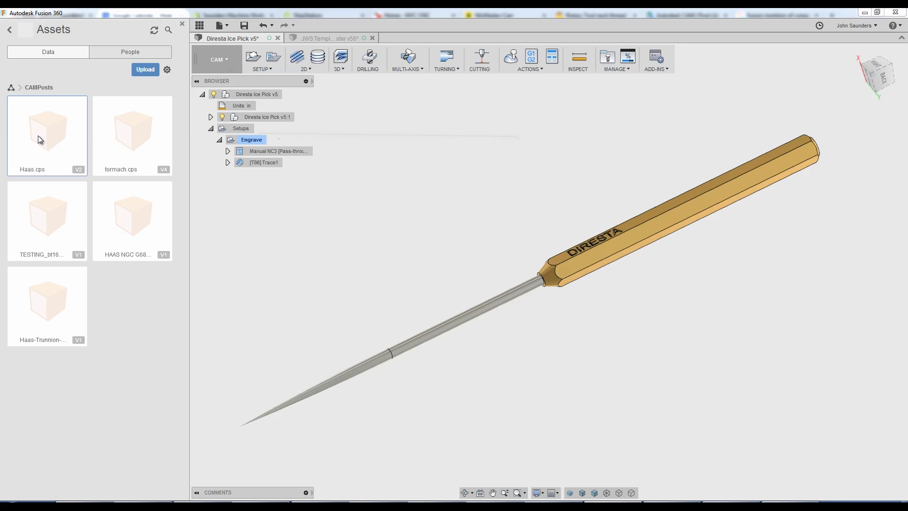
{"action": "mouse_move", "coordinate": [40, 132]}
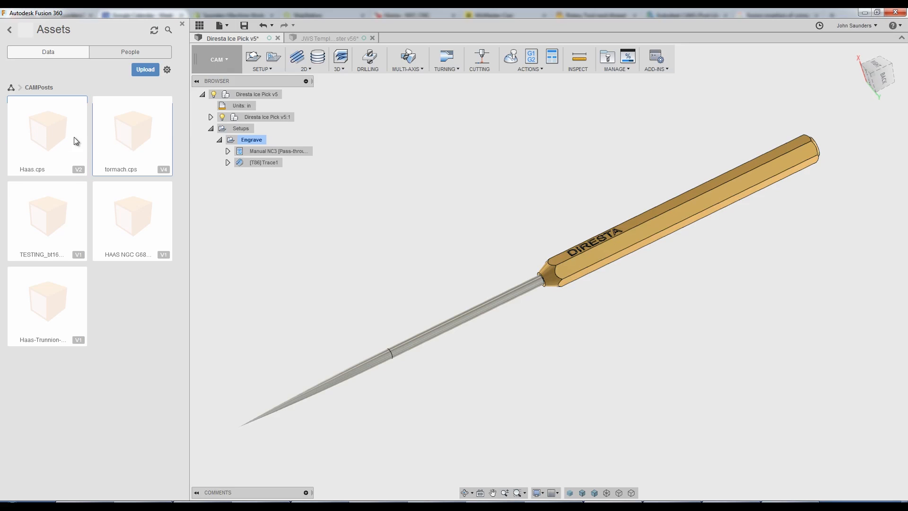
{"action": "mouse_move", "coordinate": [681, 447]}
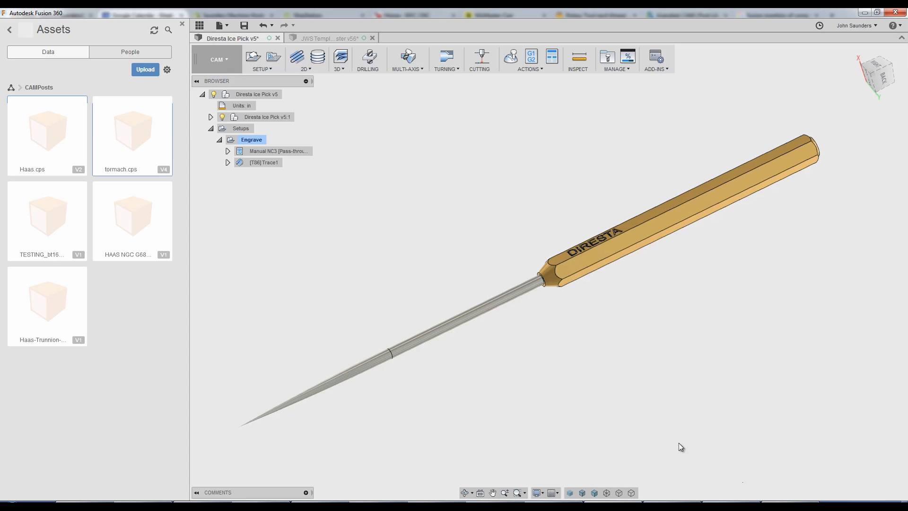
{"action": "mouse_move", "coordinate": [155, 238]}
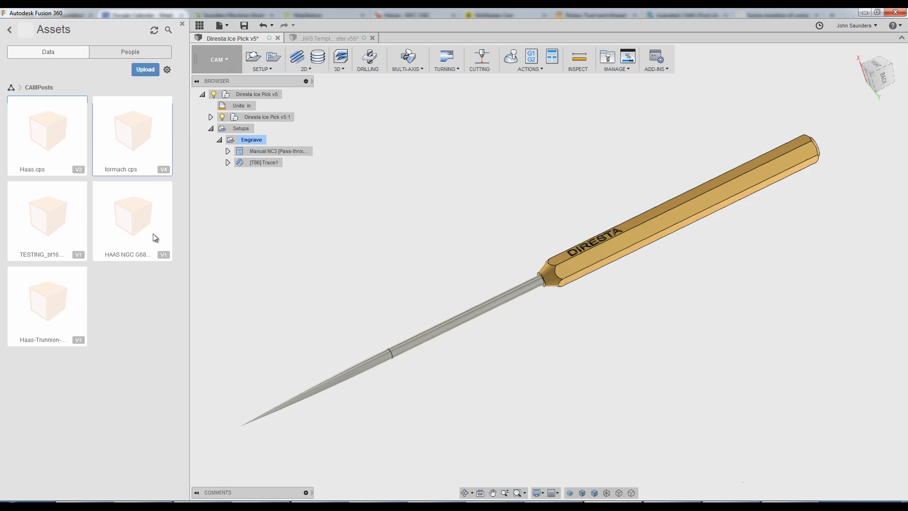
- Select the Manual NC3 [Pass-through=M31] operation under the Engrave setup in the Browser
{"action": "left_click", "coordinate": [278, 150]}
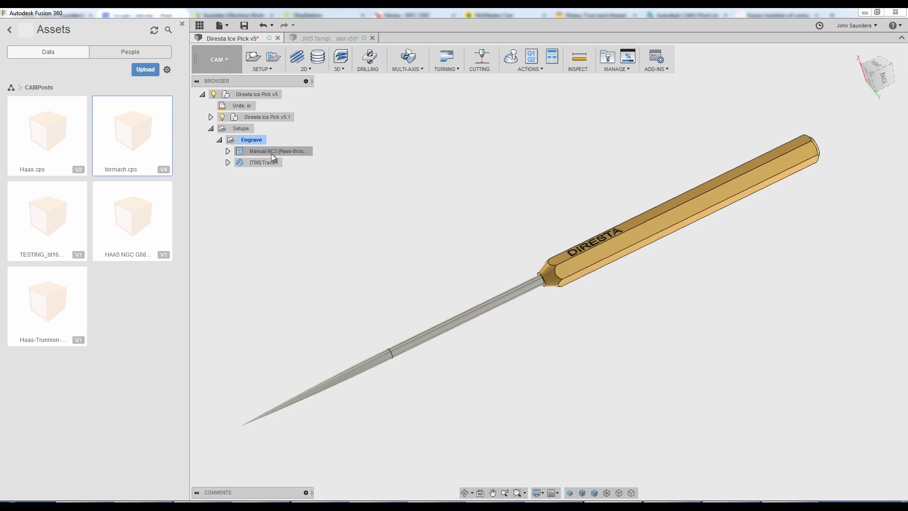
{"action": "left_click", "coordinate": [276, 151]}
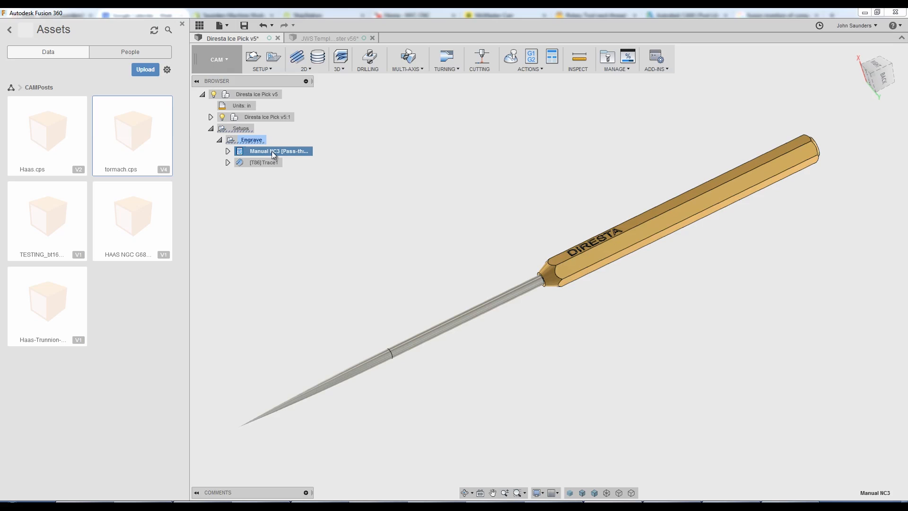
{"action": "mouse_move", "coordinate": [268, 144]}
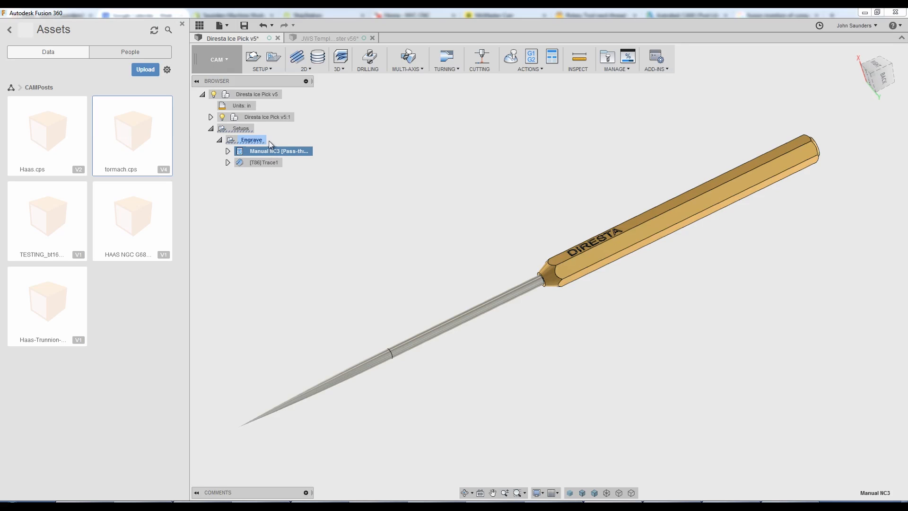
{"action": "mouse_move", "coordinate": [275, 152]}
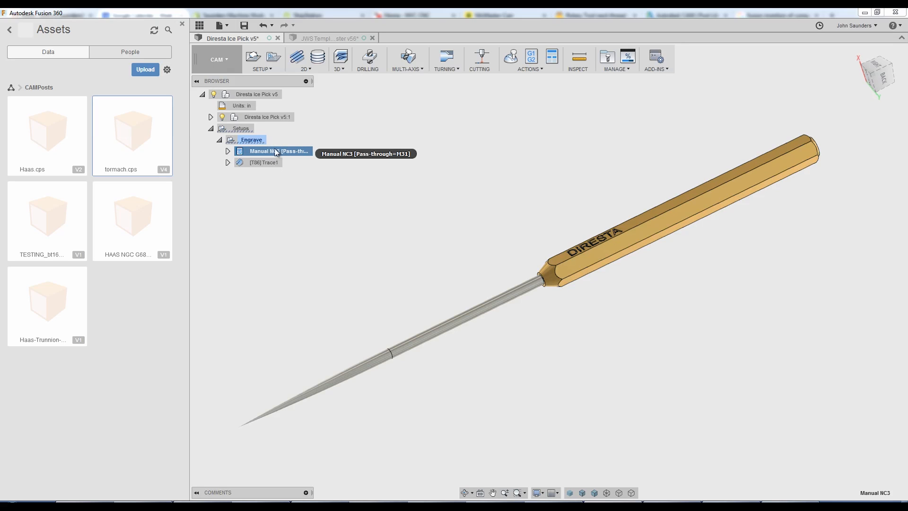
{"action": "mouse_move", "coordinate": [351, 184]}
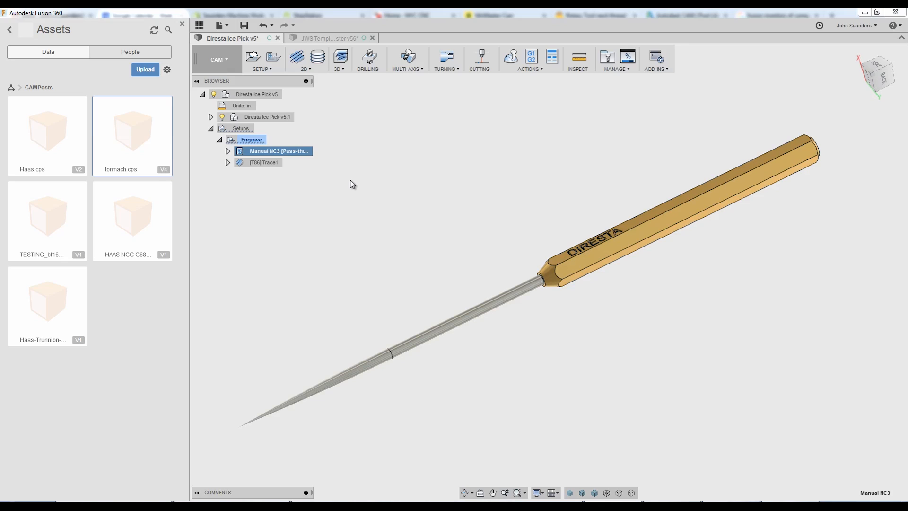